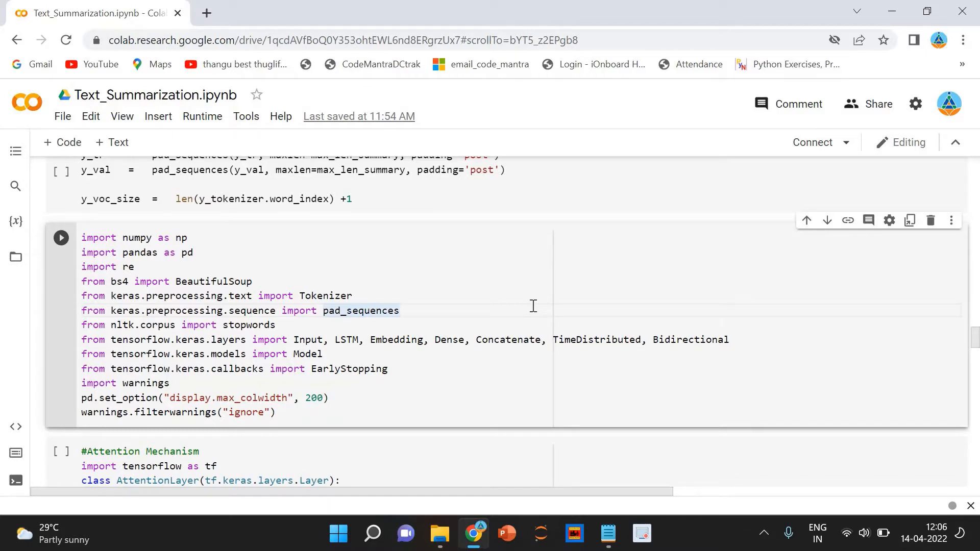
{"action": "mouse_move", "coordinate": [618, 238]}
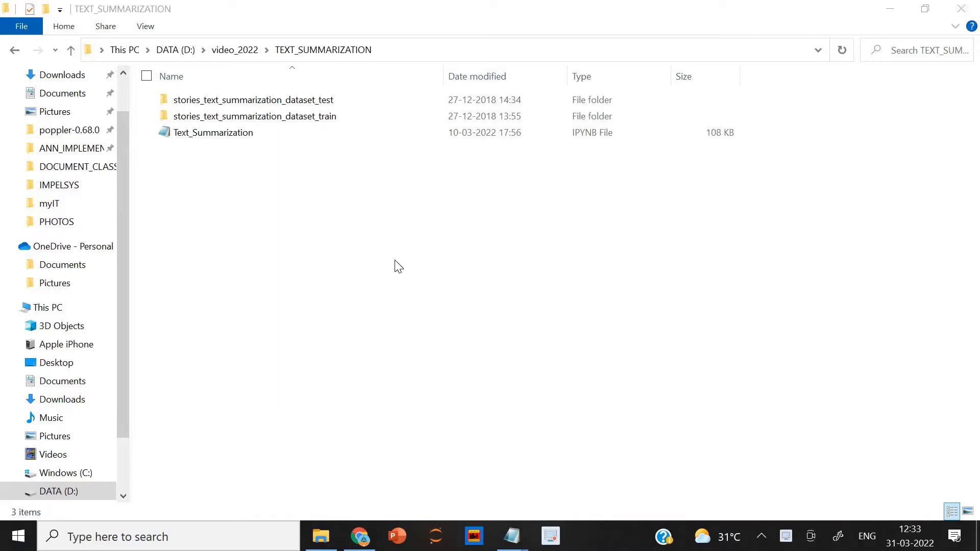
{"action": "mouse_move", "coordinate": [327, 102]}
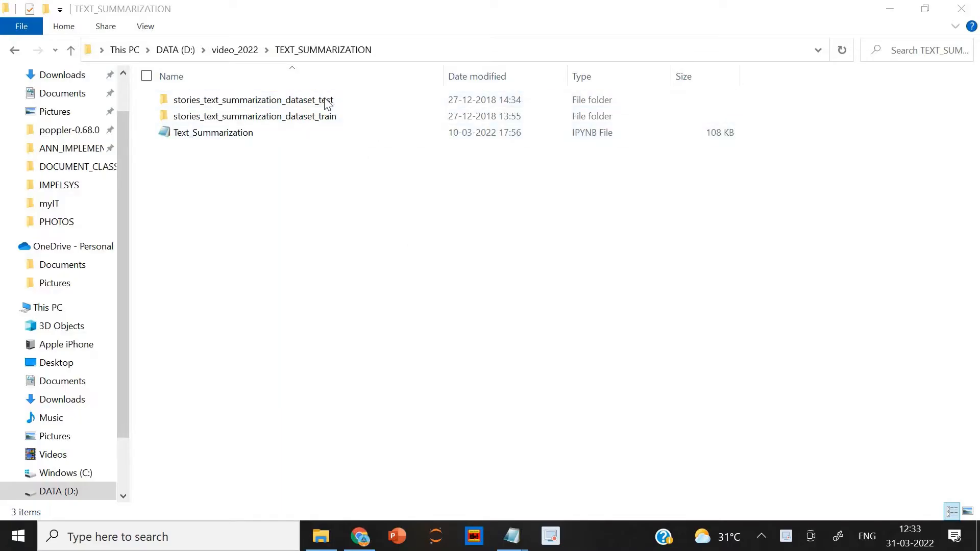
Enter the stories_text_summarization_dataset_train folder and scroll through its ~92,569 STORY files
{"action": "left_click", "coordinate": [255, 99]}
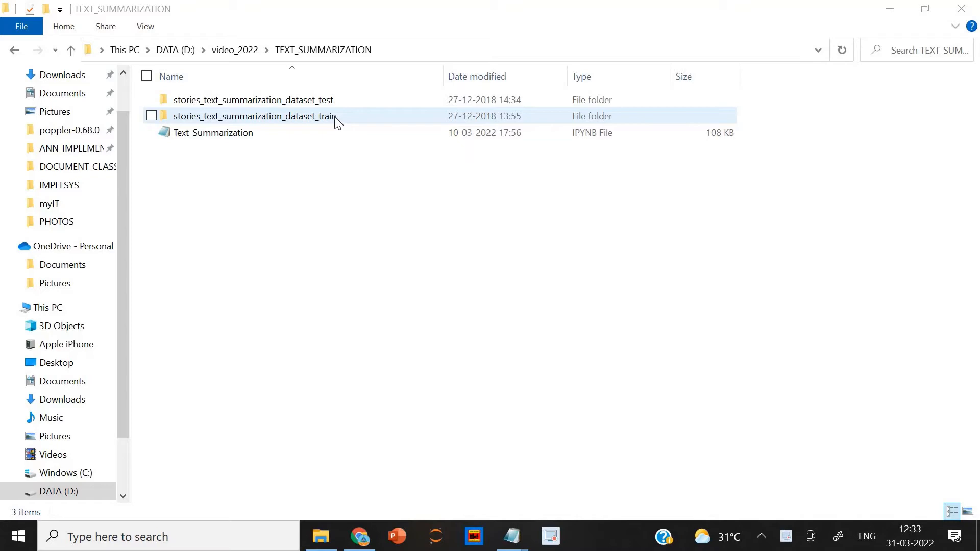
{"action": "double_click", "coordinate": [254, 116]}
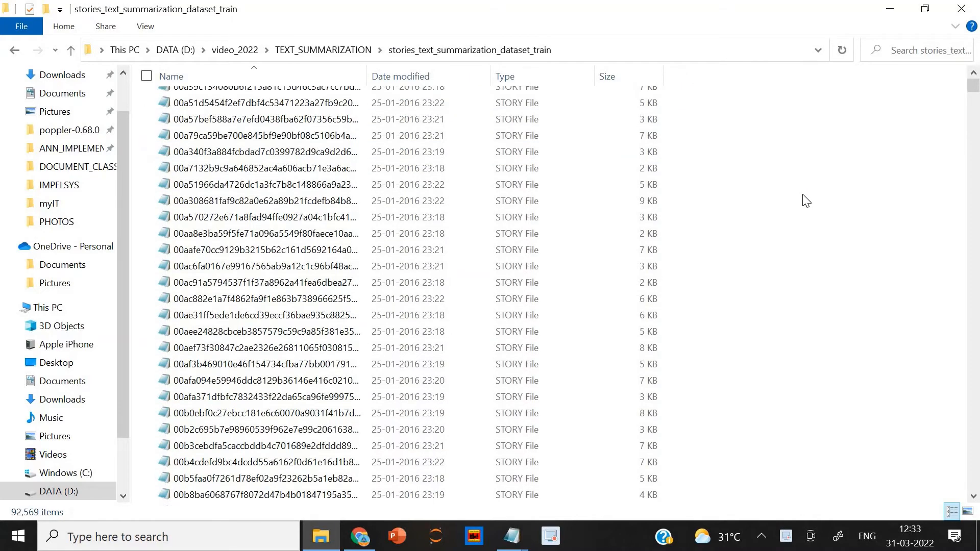
{"action": "scroll", "scroll_direction": "up", "scroll_amount": 3}
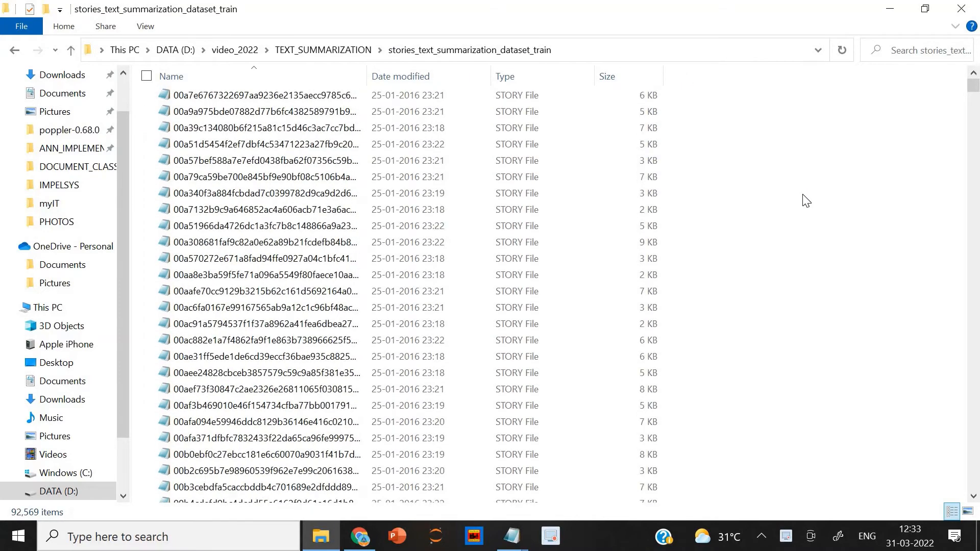
{"action": "scroll", "scroll_direction": "up", "scroll_amount": 3}
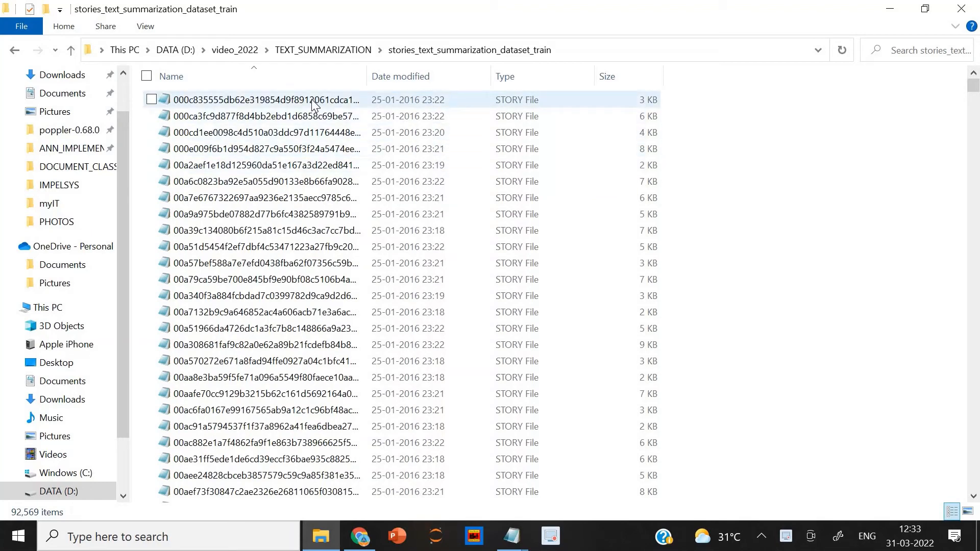
{"action": "double_click", "coordinate": [250, 99]}
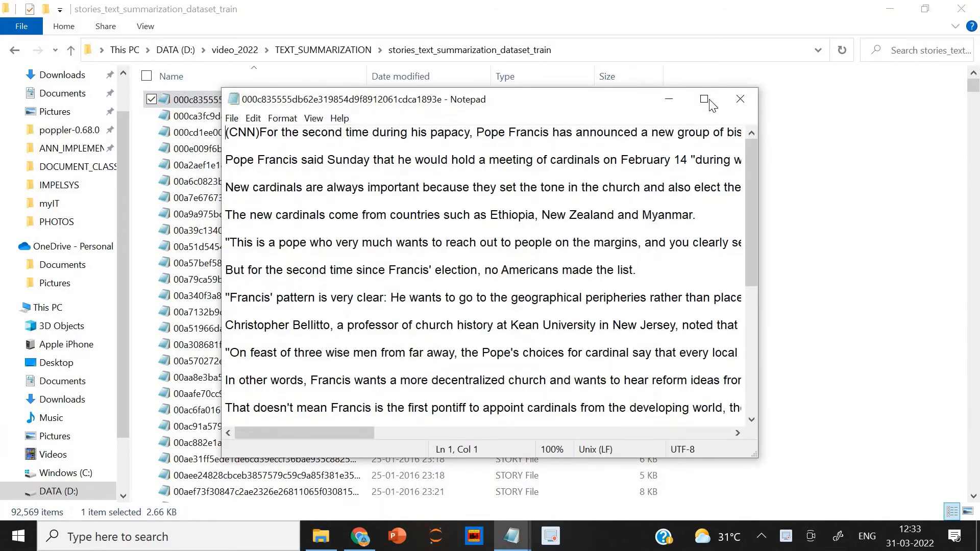
{"action": "left_click", "coordinate": [703, 99]}
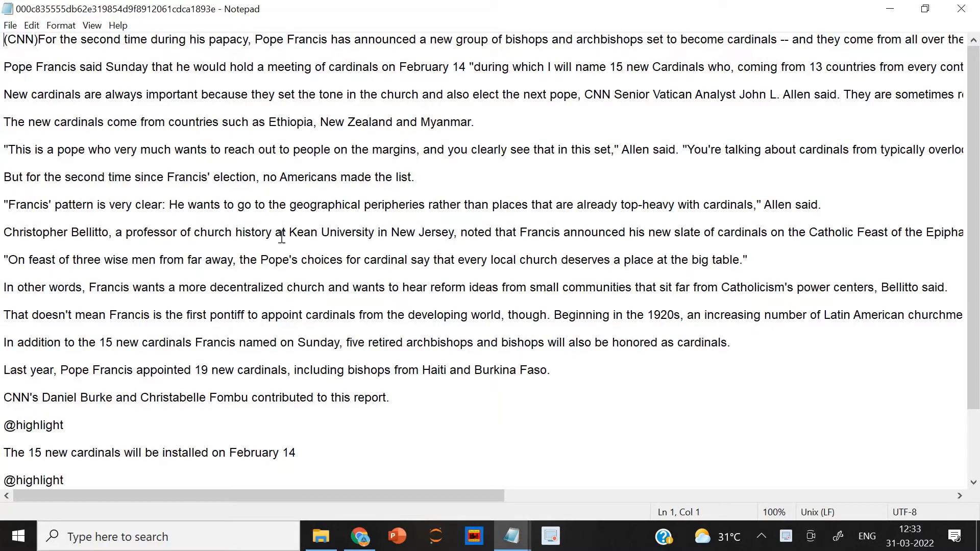
{"action": "scroll", "scroll_direction": "down", "scroll_amount": 3}
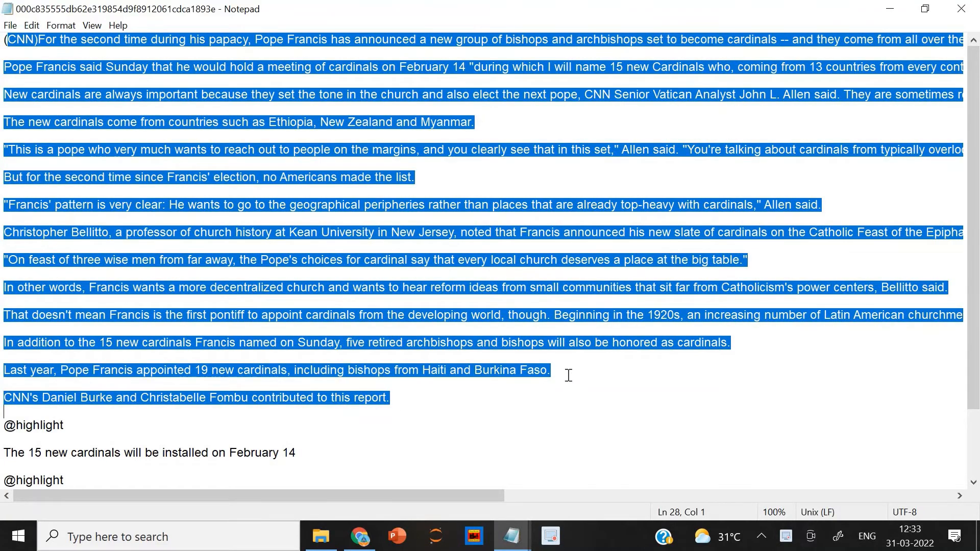
{"action": "scroll", "scroll_direction": "down", "scroll_amount": 3}
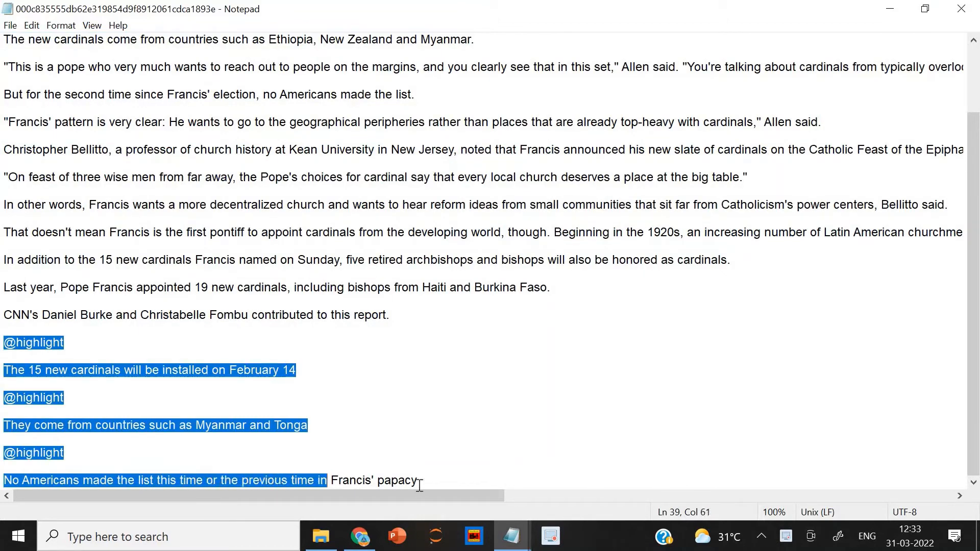
{"action": "left_click", "coordinate": [422, 480]}
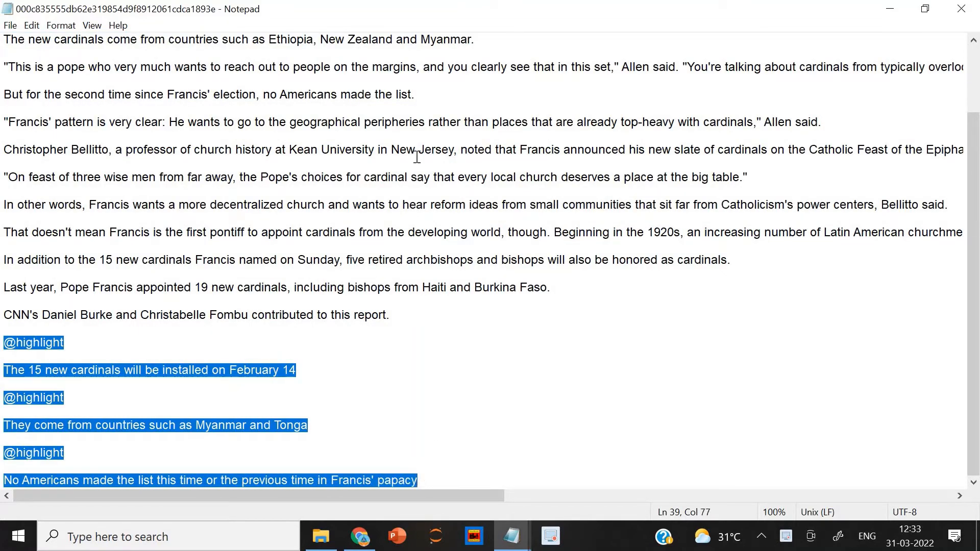
{"action": "mouse_move", "coordinate": [962, 27]}
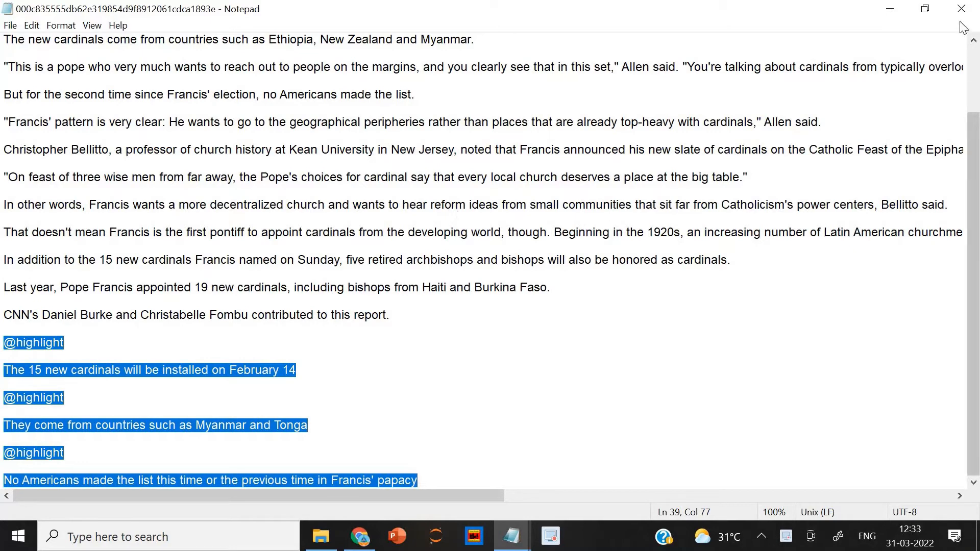
{"action": "left_click", "coordinate": [321, 536]}
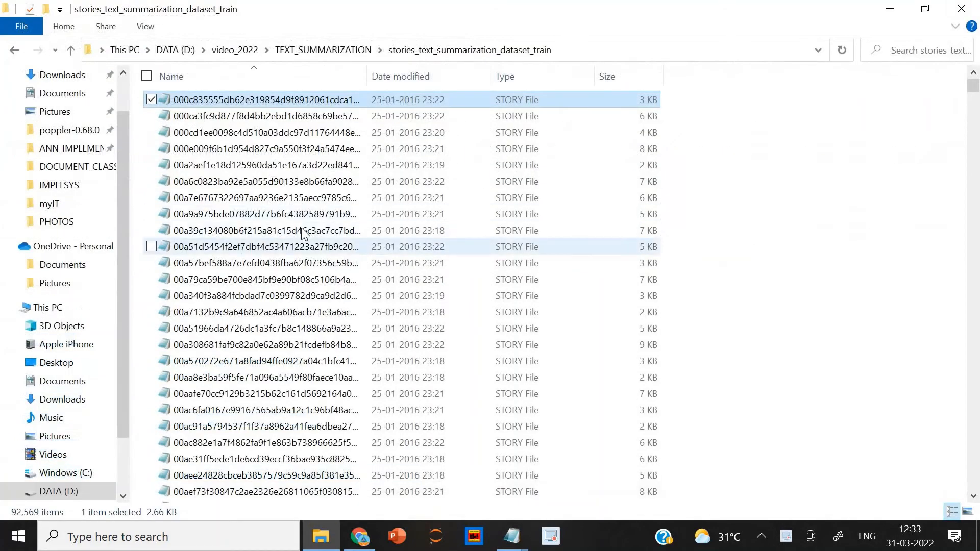
Read another training story full-screen in Notepad, then return to the TEXT_SUMMARIZATION folder
{"action": "double_click", "coordinate": [267, 230]}
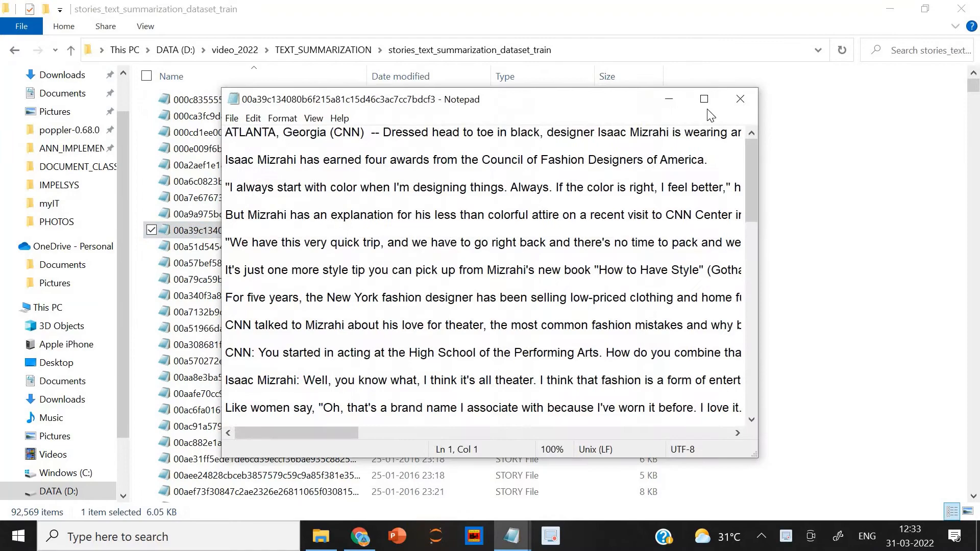
{"action": "left_click", "coordinate": [703, 99]}
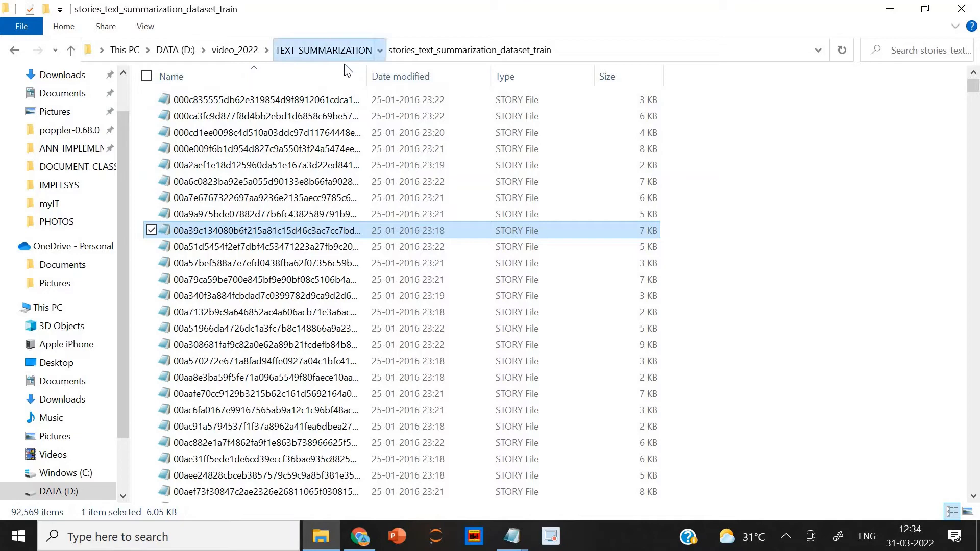
{"action": "left_click", "coordinate": [324, 50]}
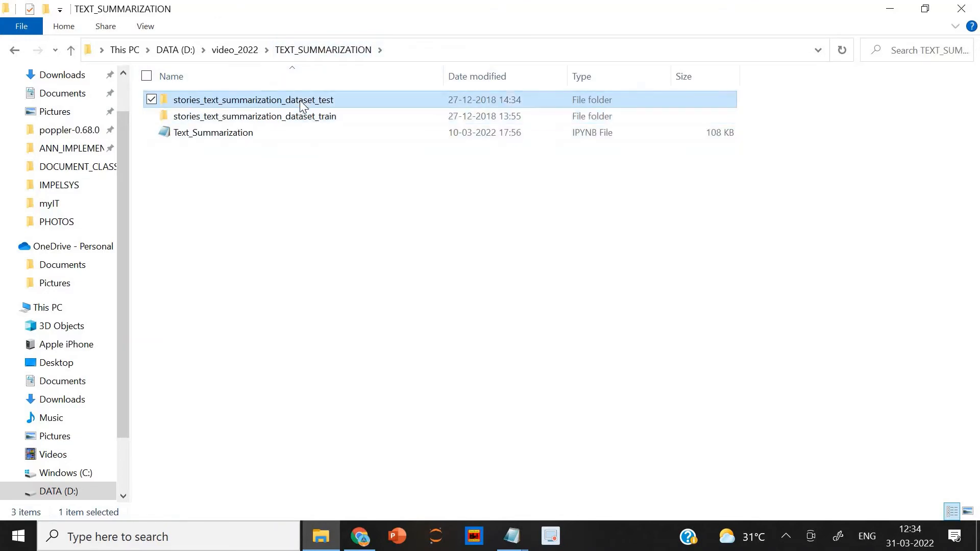
Enter the test folder, read its first story, and return to the Colab notebook
{"action": "double_click", "coordinate": [254, 99]}
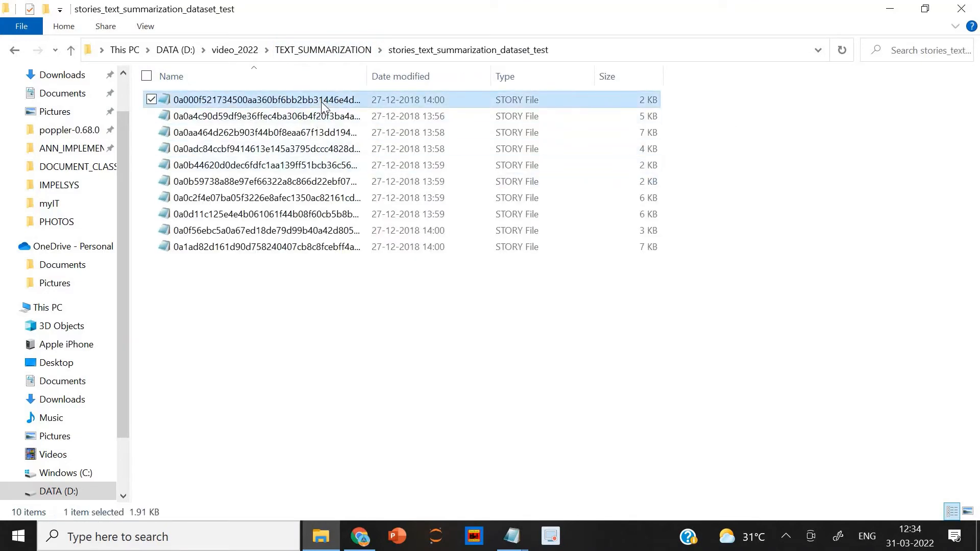
{"action": "double_click", "coordinate": [262, 99]}
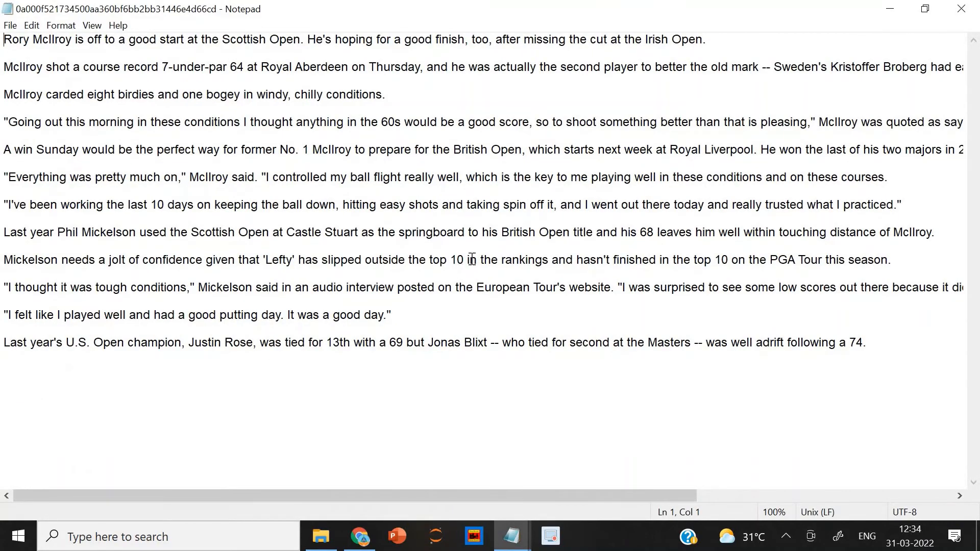
{"action": "mouse_move", "coordinate": [498, 259]}
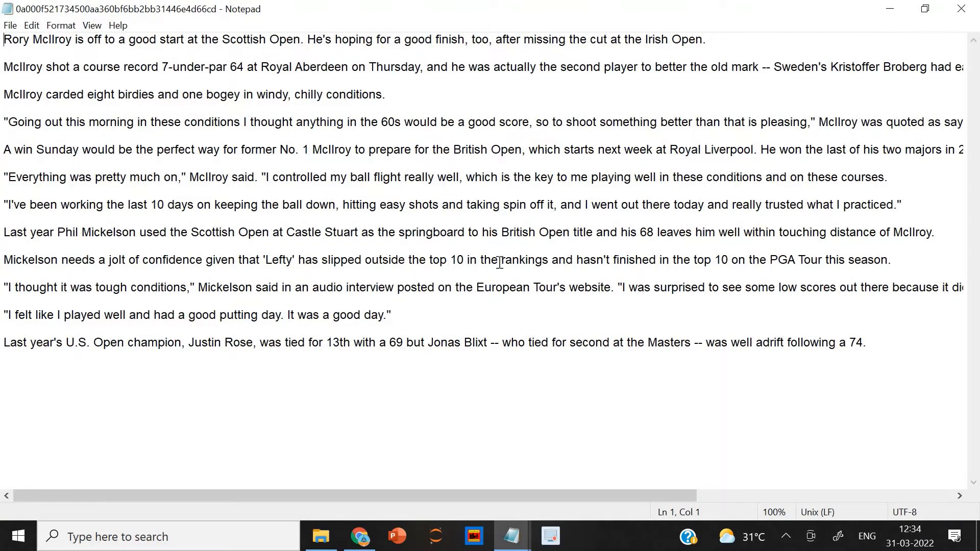
{"action": "mouse_move", "coordinate": [965, 10]}
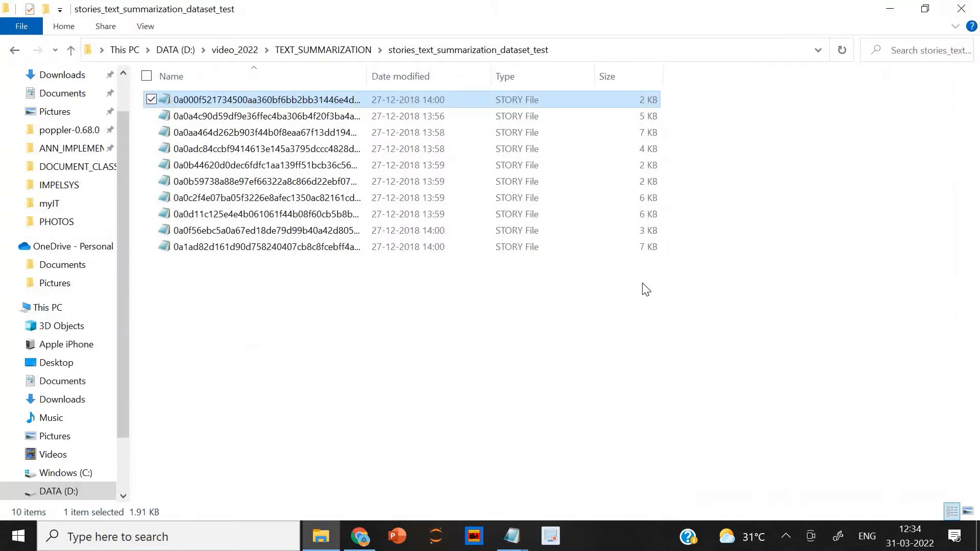
{"action": "left_click", "coordinate": [588, 536]}
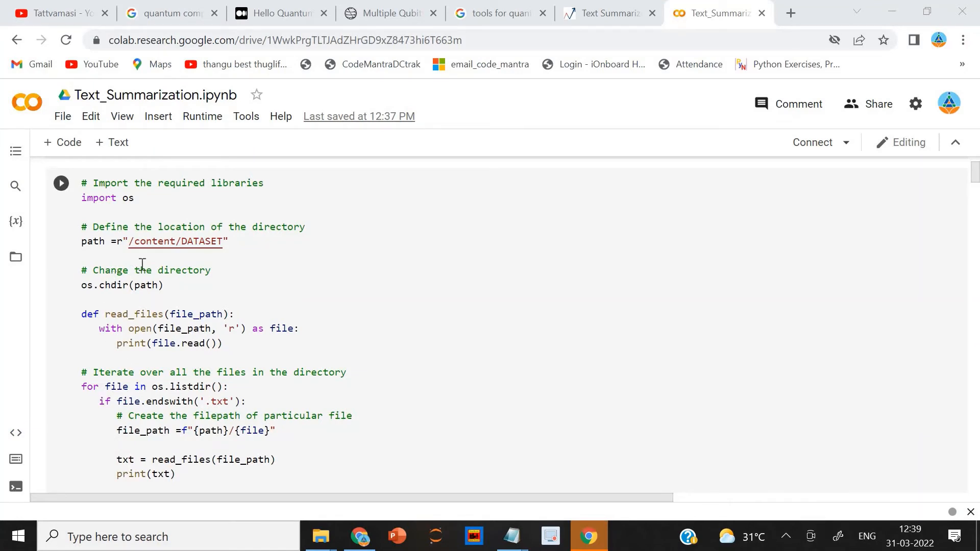
{"action": "mouse_move", "coordinate": [280, 295]}
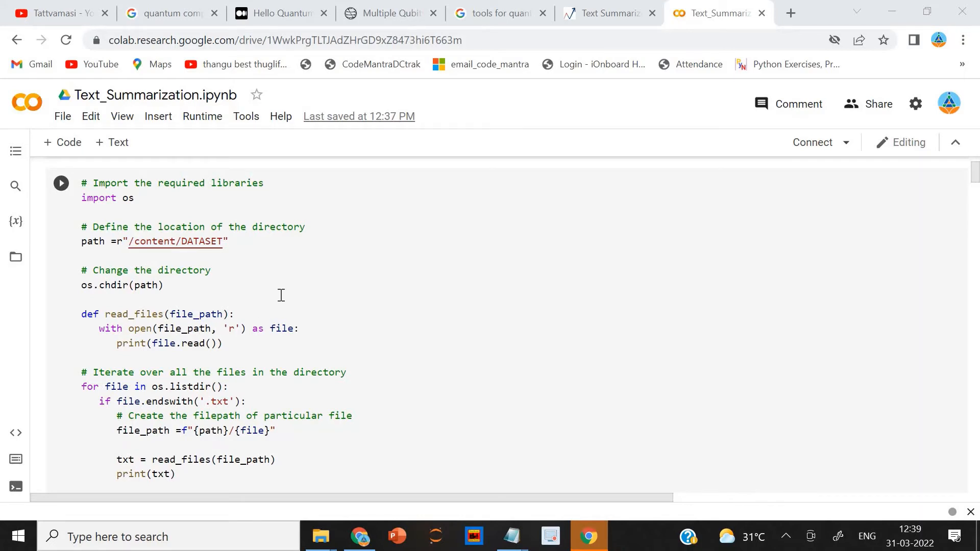
{"action": "scroll", "scroll_direction": "down", "scroll_amount": 3}
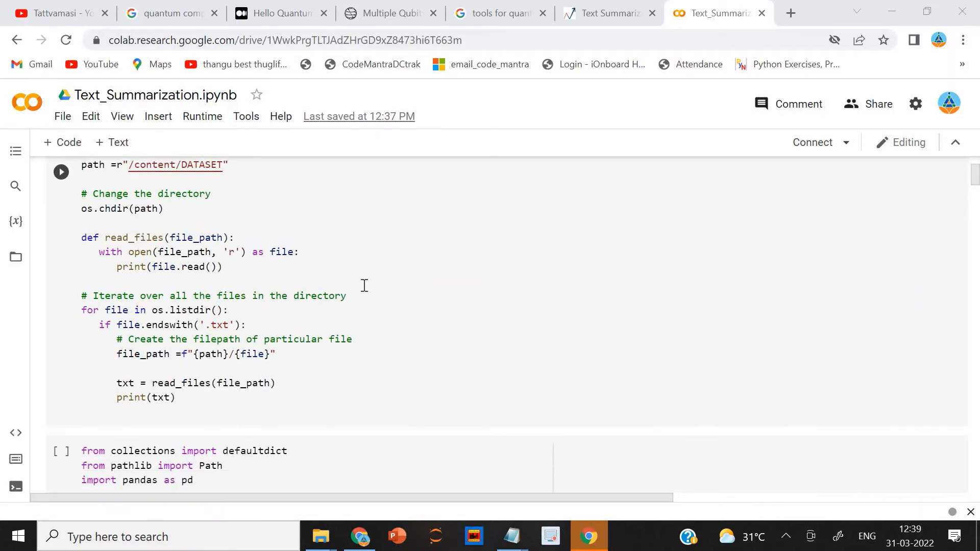
{"action": "scroll", "scroll_direction": "down", "scroll_amount": 3}
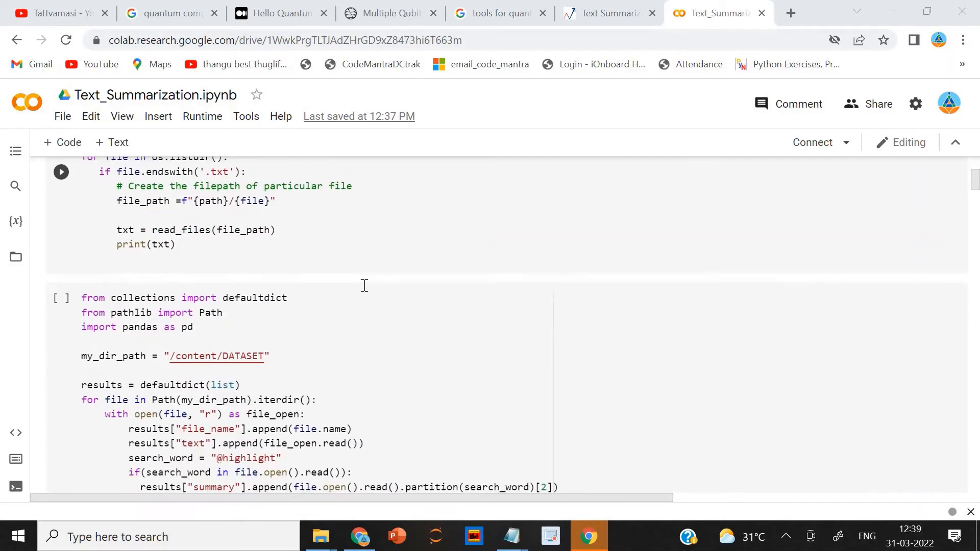
{"action": "scroll", "scroll_direction": "down", "scroll_amount": 3}
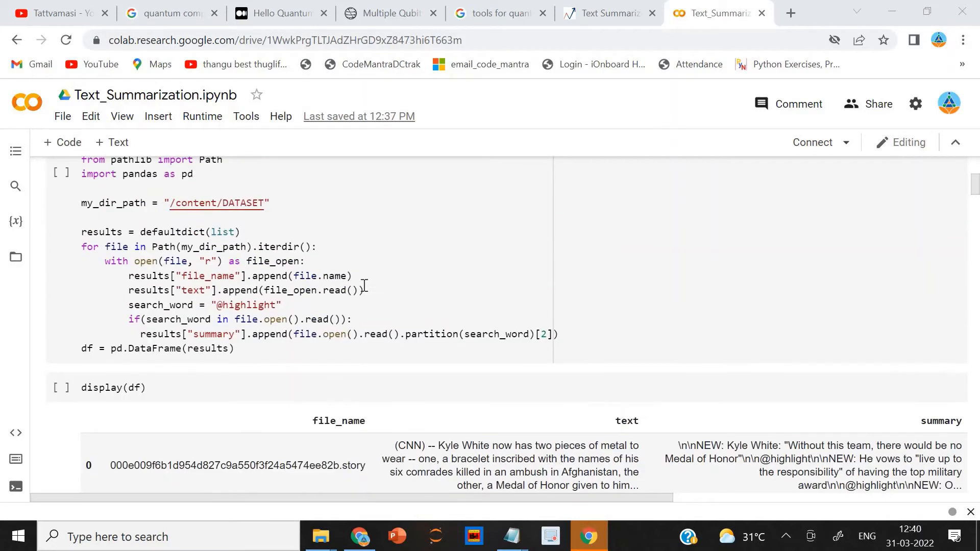
{"action": "scroll", "scroll_direction": "down", "scroll_amount": 3}
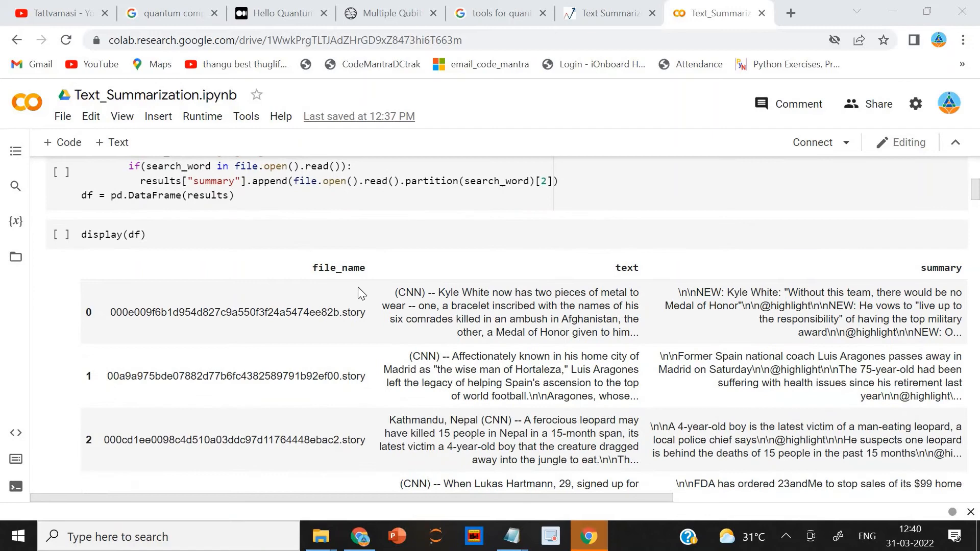
{"action": "left_click", "coordinate": [60, 235]}
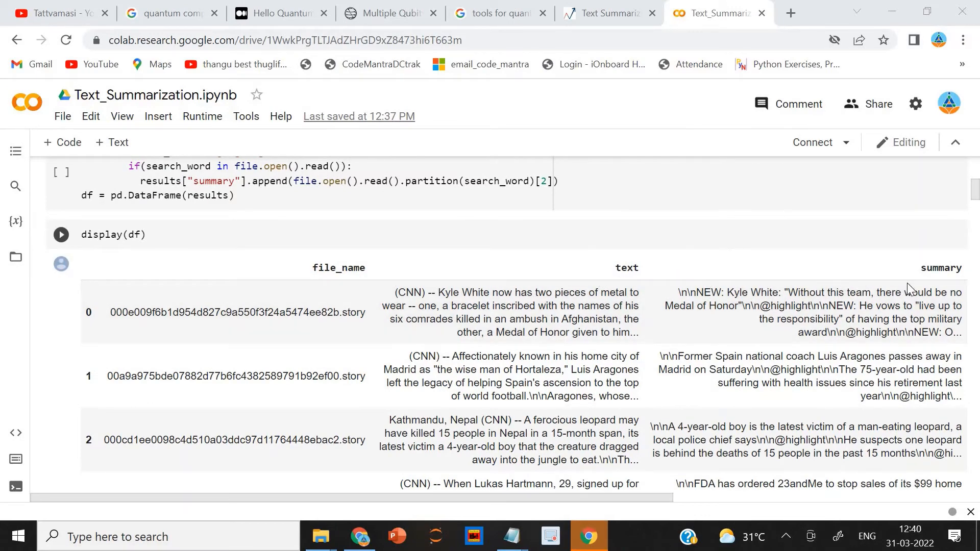
{"action": "scroll", "scroll_direction": "up", "scroll_amount": 3}
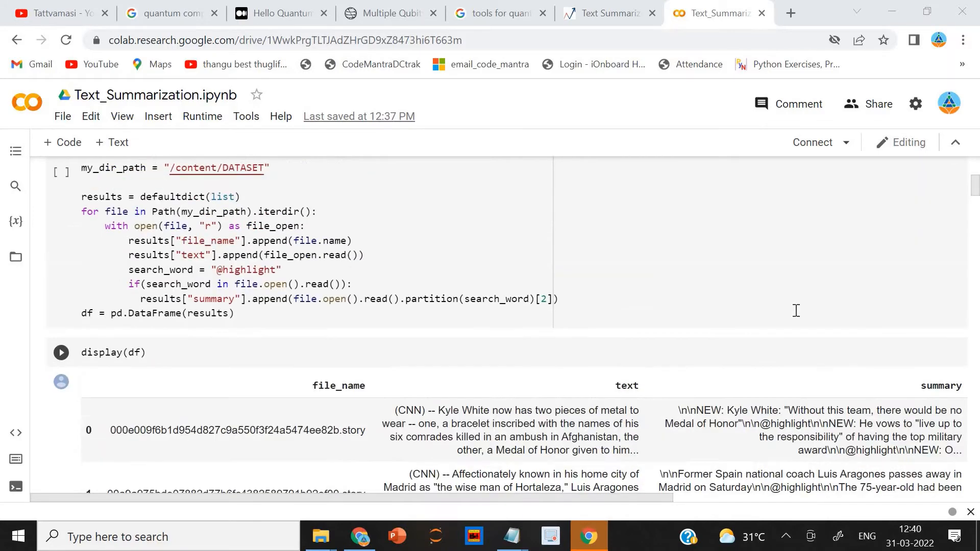
{"action": "scroll", "scroll_direction": "up", "scroll_amount": 3}
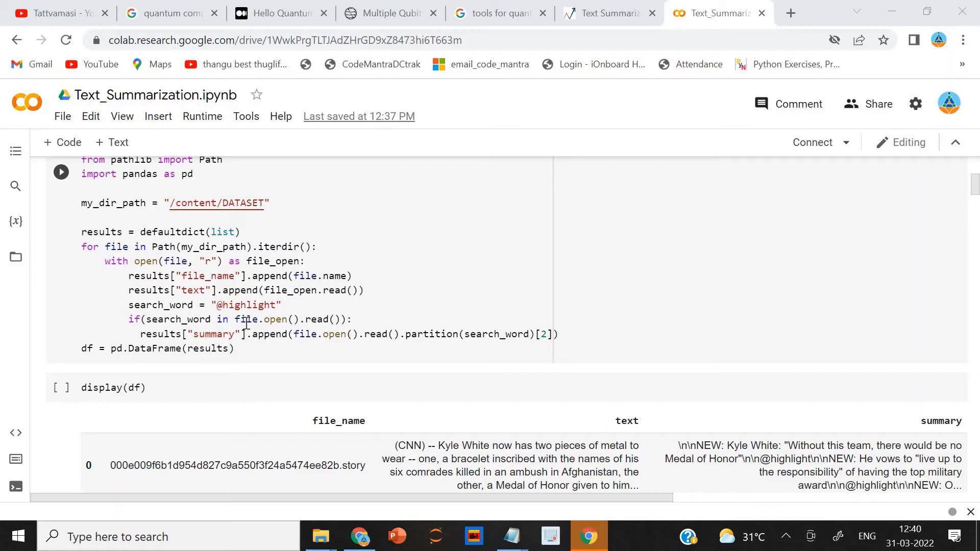
{"action": "mouse_move", "coordinate": [373, 369]}
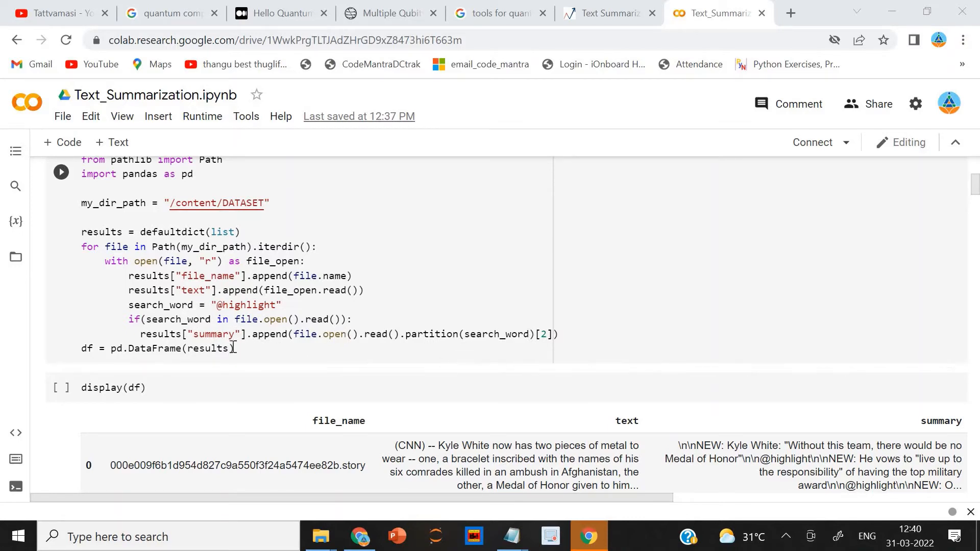
{"action": "scroll", "scroll_direction": "down", "scroll_amount": 3}
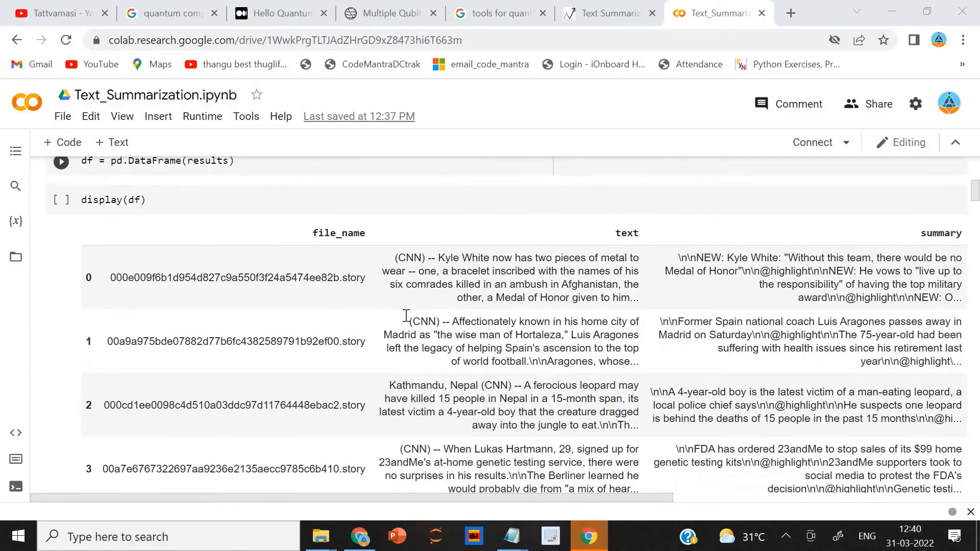
{"action": "scroll", "scroll_direction": "down", "scroll_amount": 3}
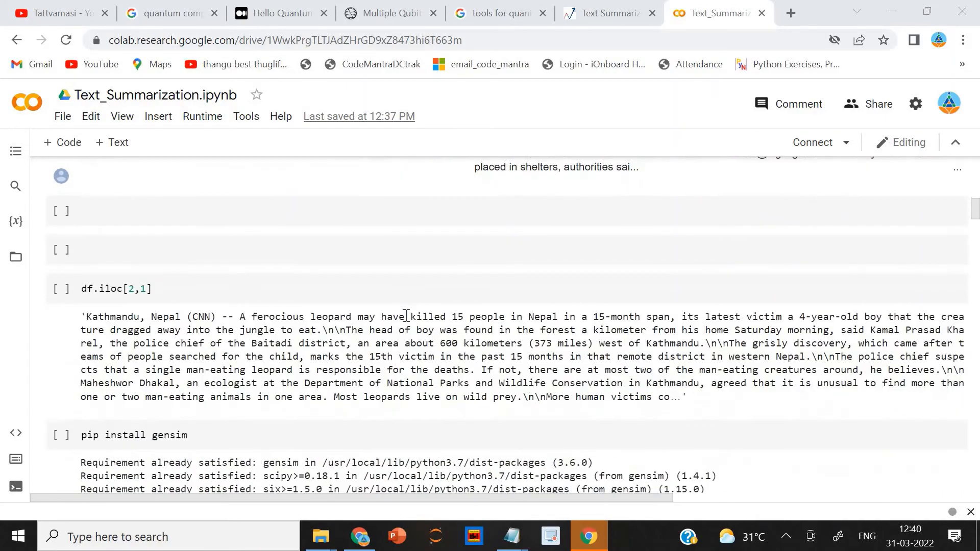
{"action": "scroll", "scroll_direction": "down", "scroll_amount": 3}
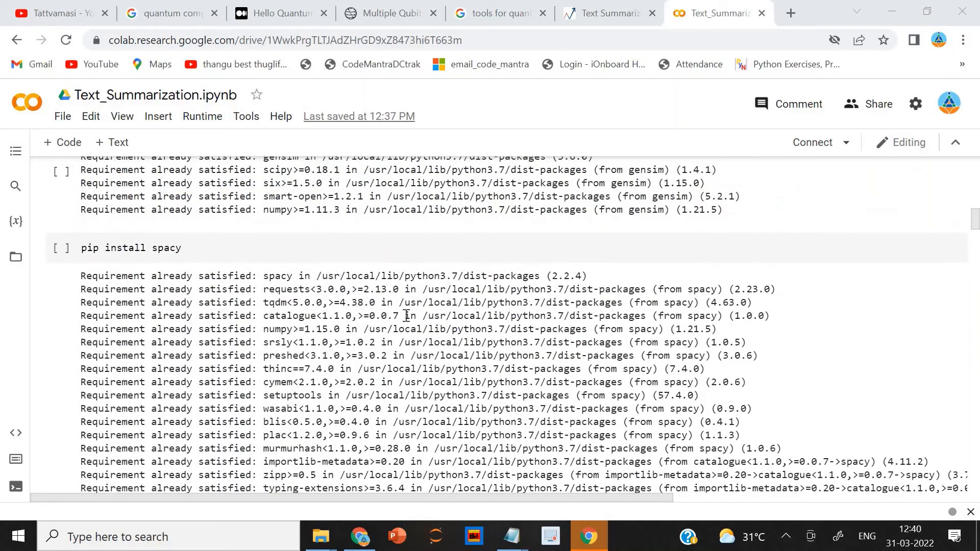
{"action": "scroll", "scroll_direction": "up", "scroll_amount": 3}
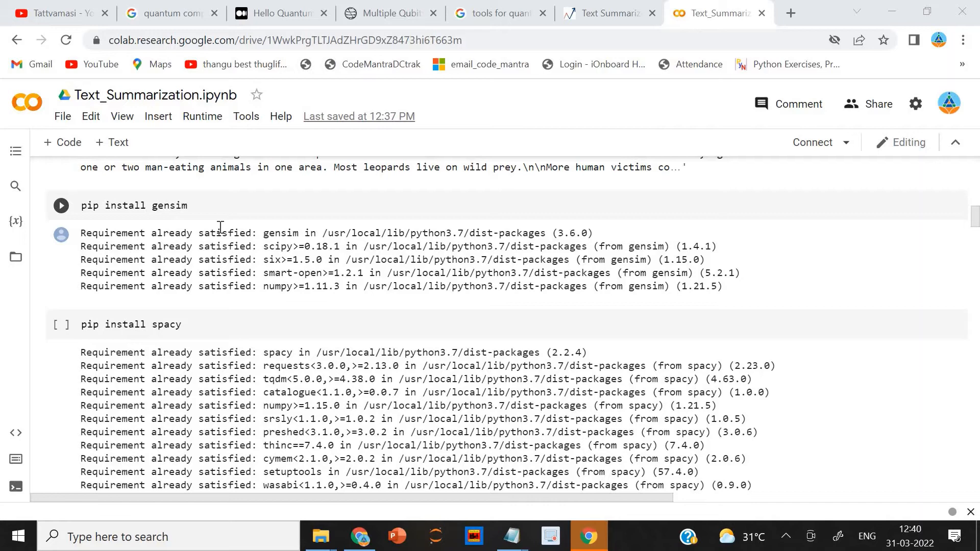
{"action": "scroll", "scroll_direction": "down", "scroll_amount": 3}
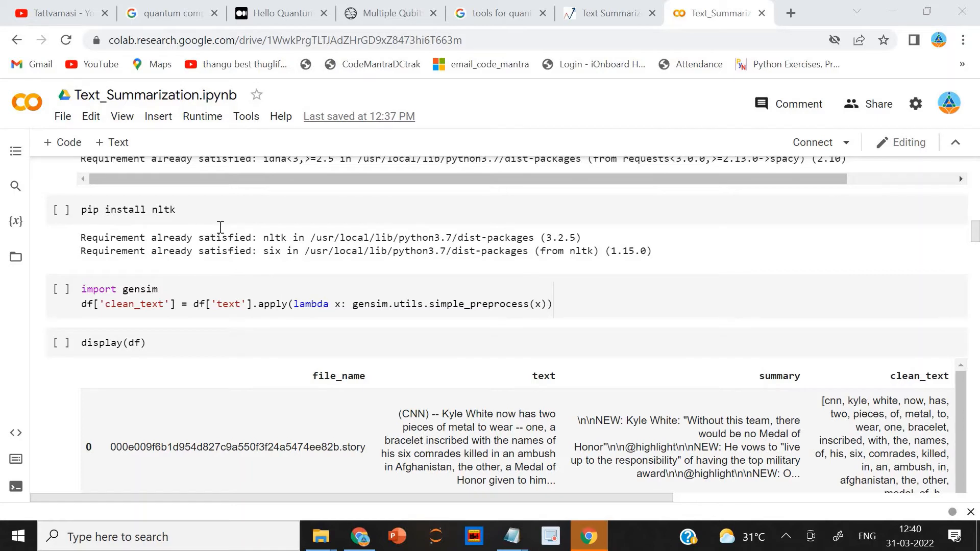
{"action": "mouse_move", "coordinate": [192, 215]}
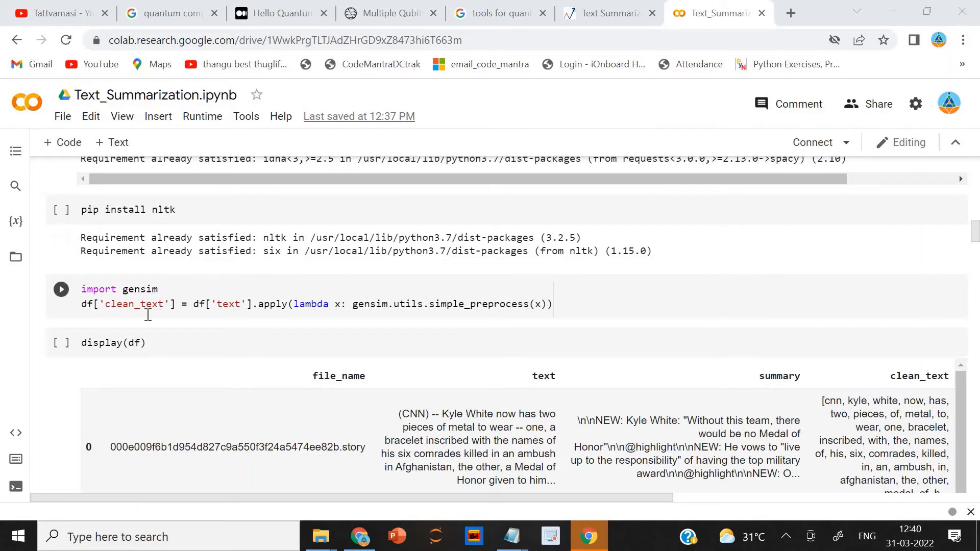
{"action": "mouse_move", "coordinate": [179, 330]}
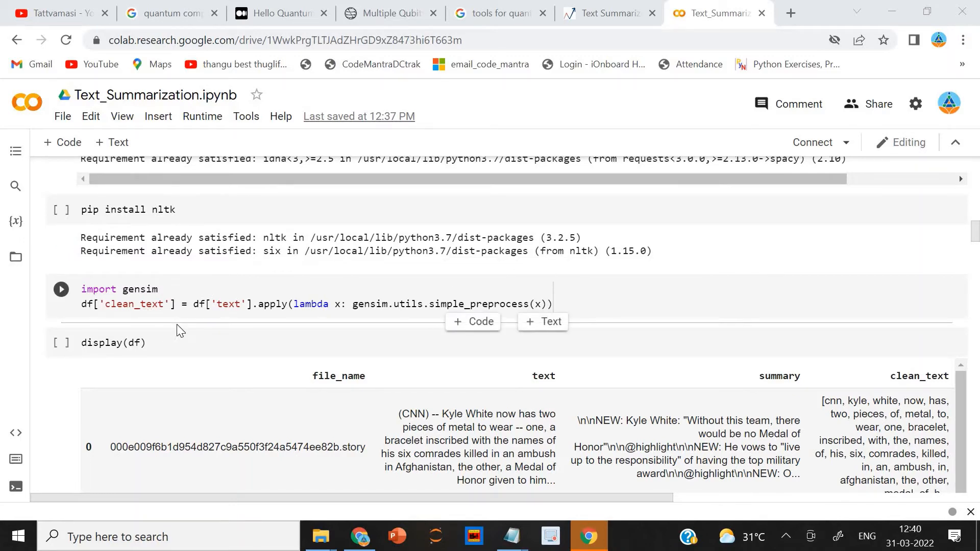
{"action": "mouse_move", "coordinate": [263, 333]}
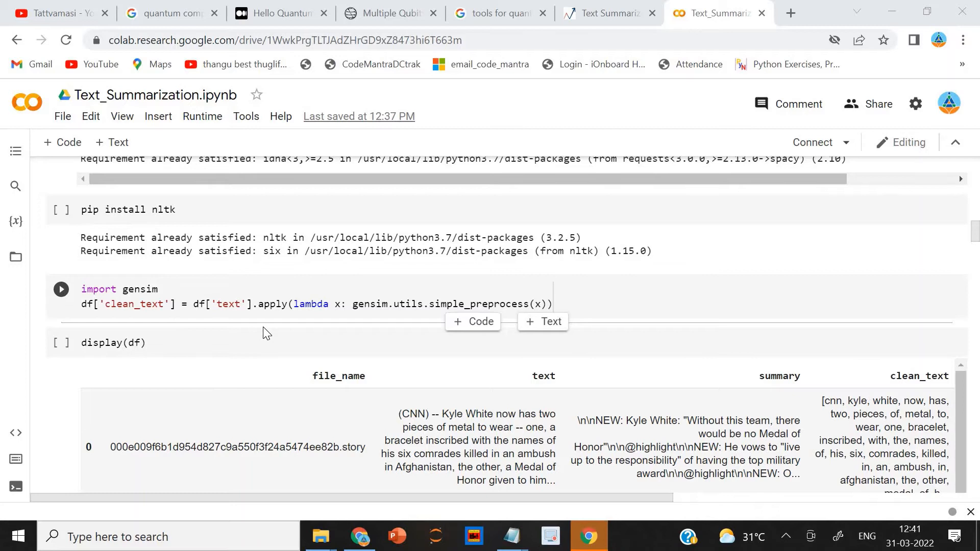
{"action": "mouse_move", "coordinate": [280, 323]}
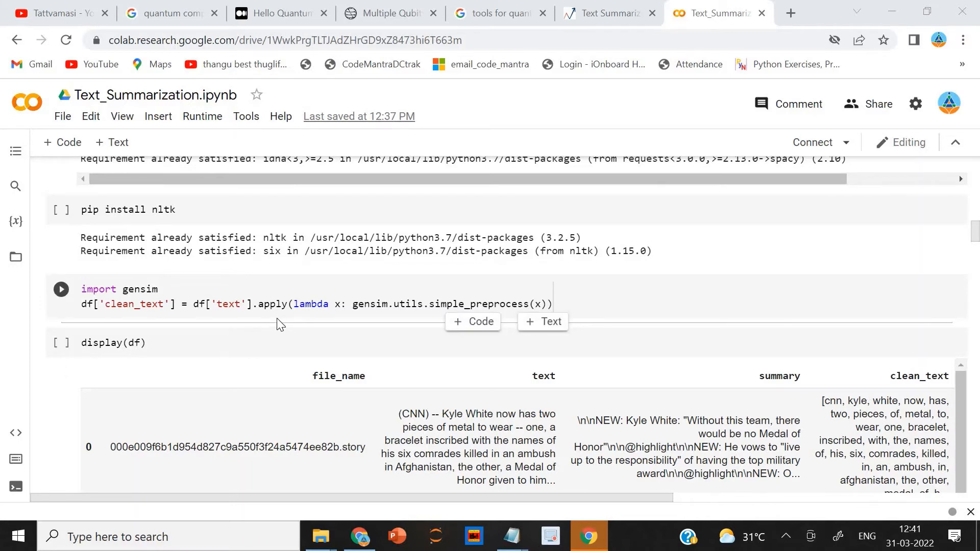
{"action": "mouse_move", "coordinate": [485, 316]}
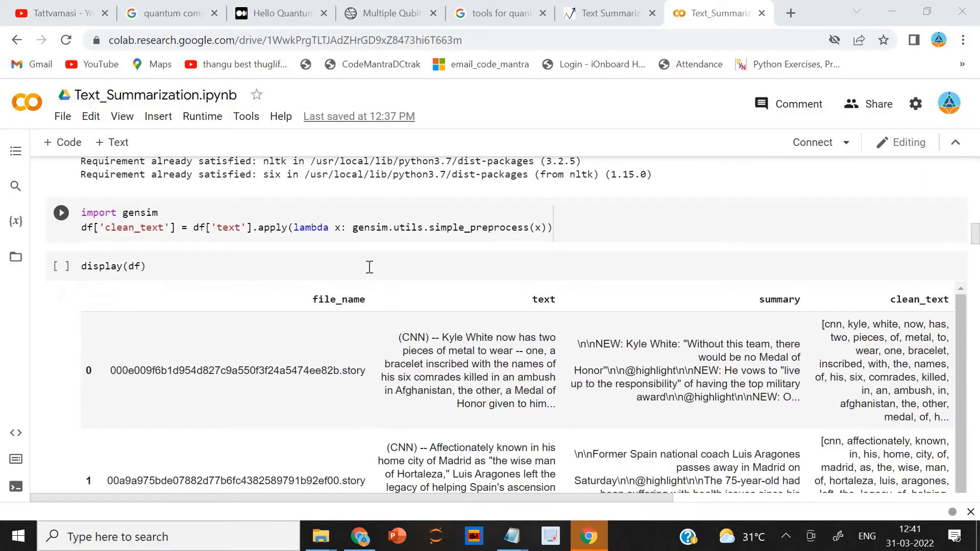
{"action": "left_click", "coordinate": [60, 266]}
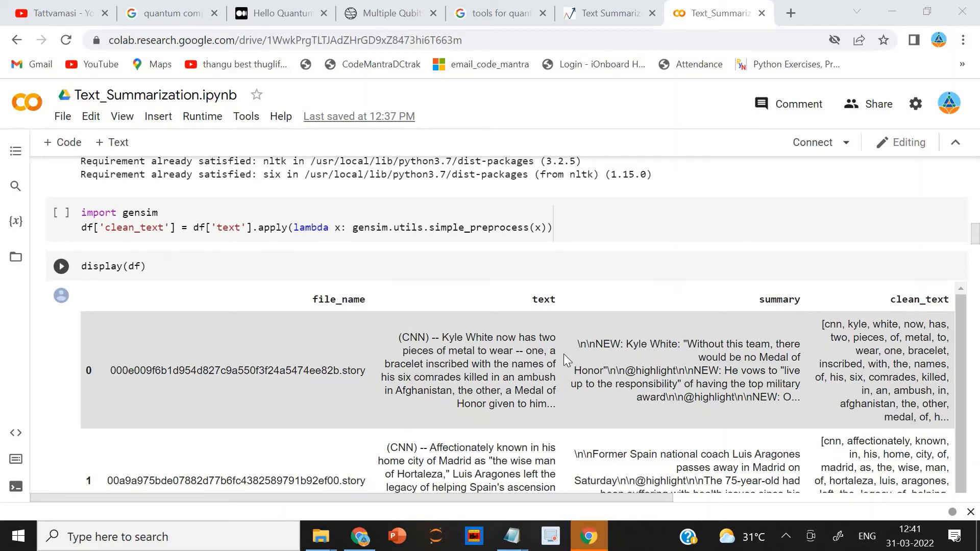
{"action": "mouse_move", "coordinate": [592, 357]}
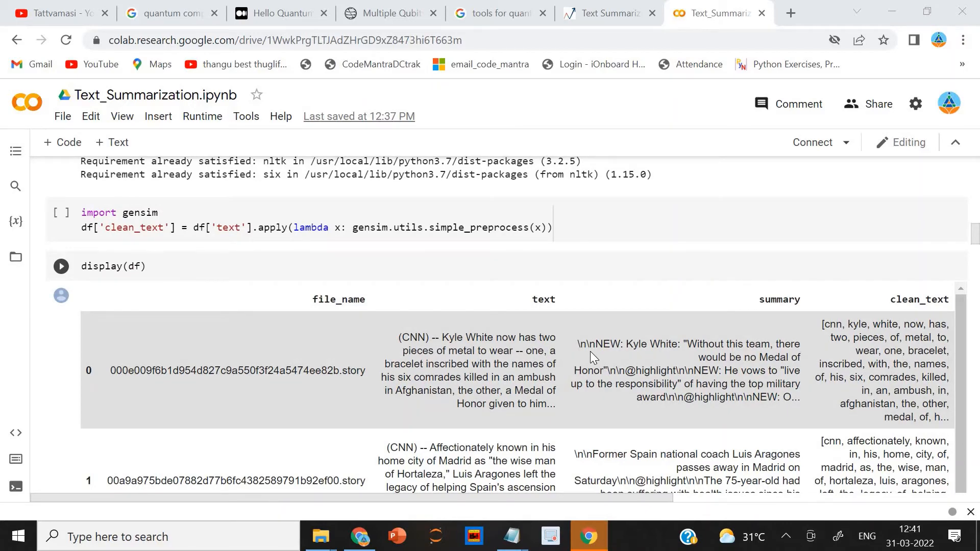
{"action": "mouse_move", "coordinate": [507, 318]}
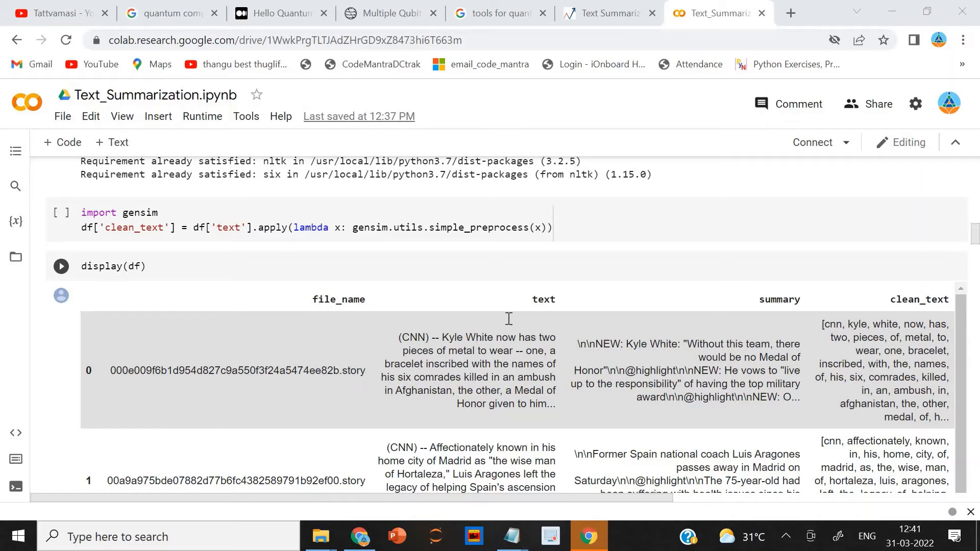
{"action": "scroll", "scroll_direction": "down", "scroll_amount": 3}
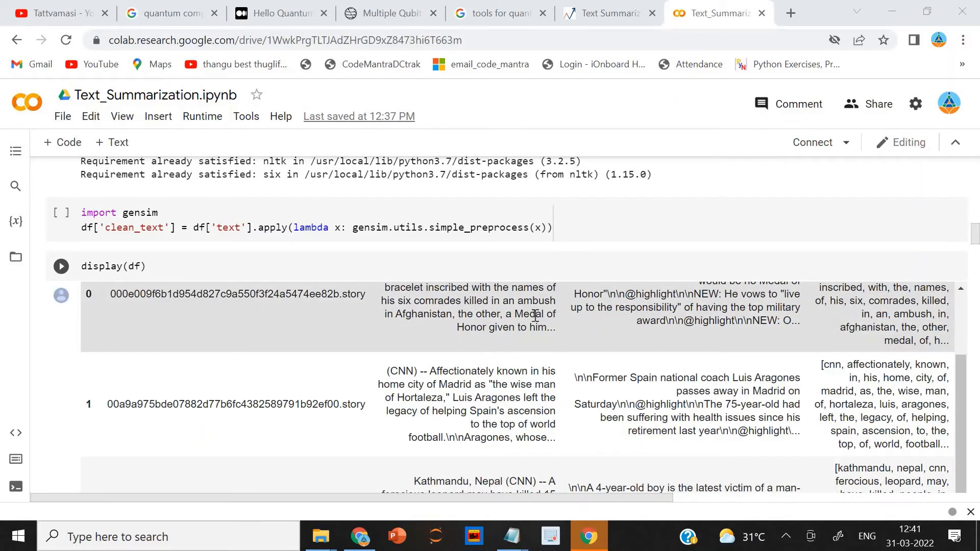
{"action": "scroll", "scroll_direction": "down", "scroll_amount": 3}
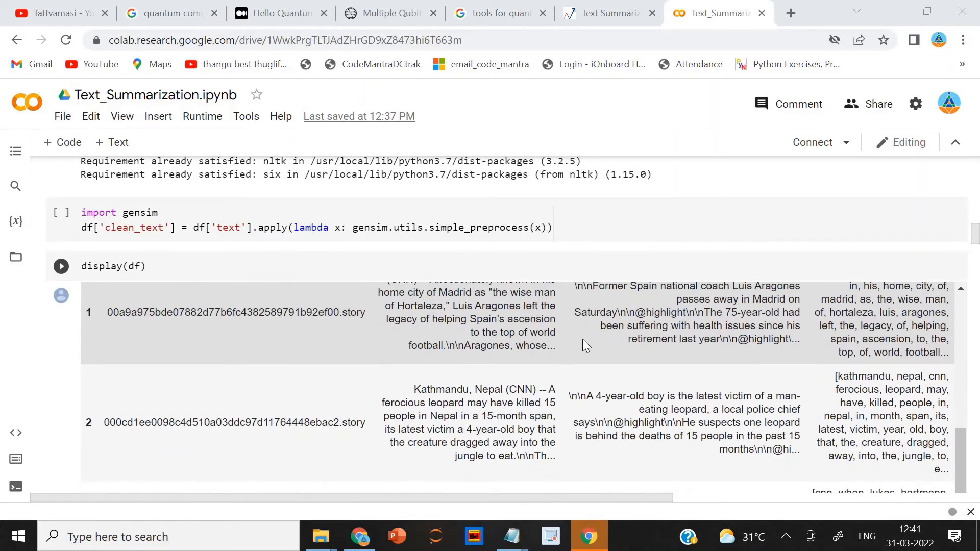
{"action": "scroll", "scroll_direction": "down", "scroll_amount": 3}
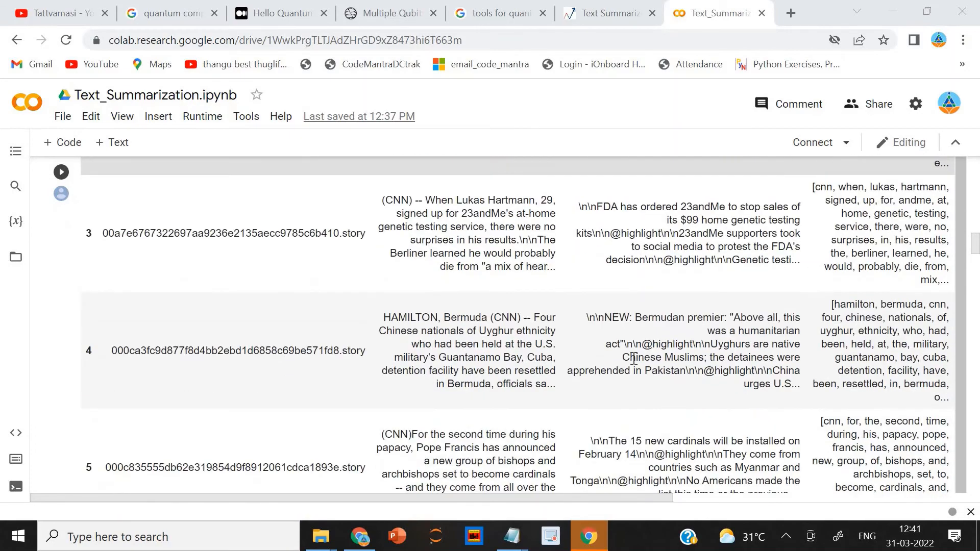
{"action": "scroll", "scroll_direction": "down", "scroll_amount": 3}
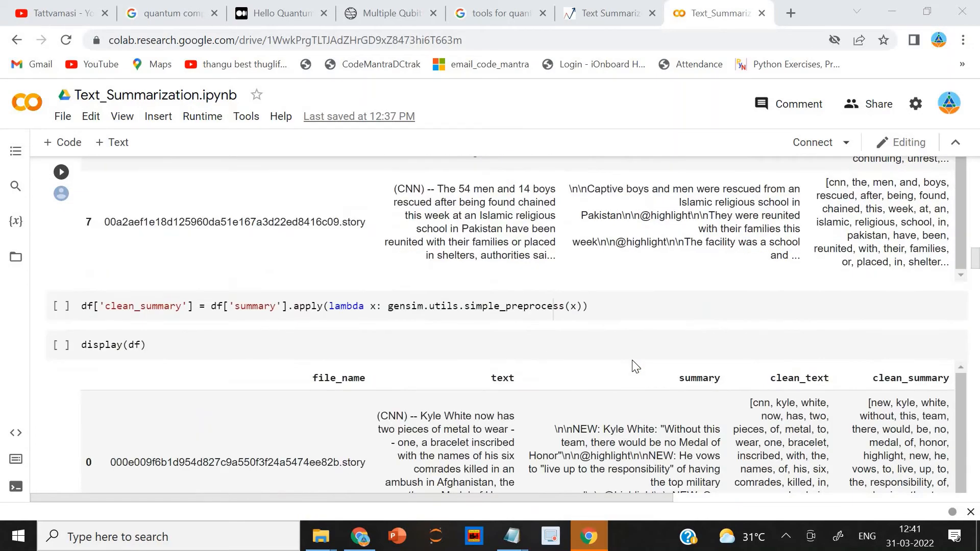
{"action": "mouse_move", "coordinate": [628, 488]}
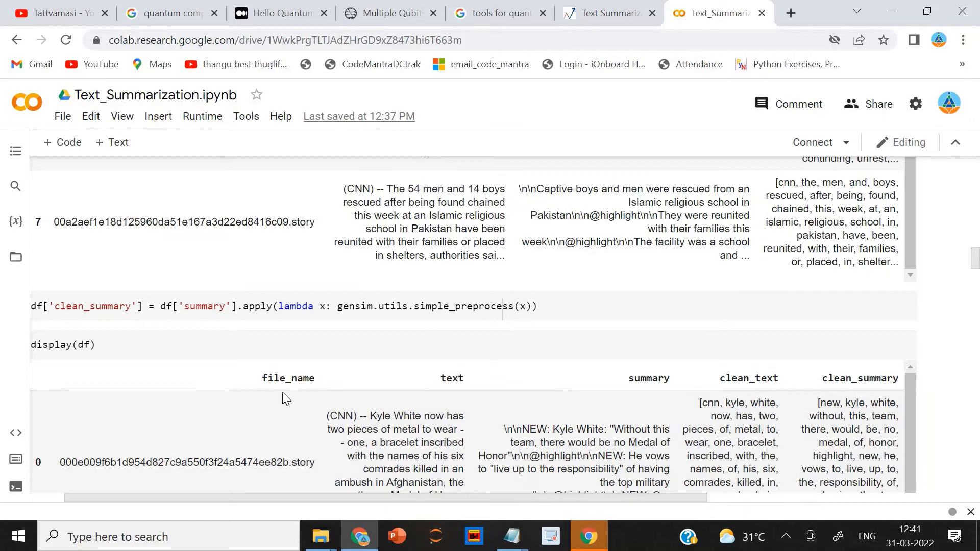
{"action": "mouse_move", "coordinate": [720, 384]}
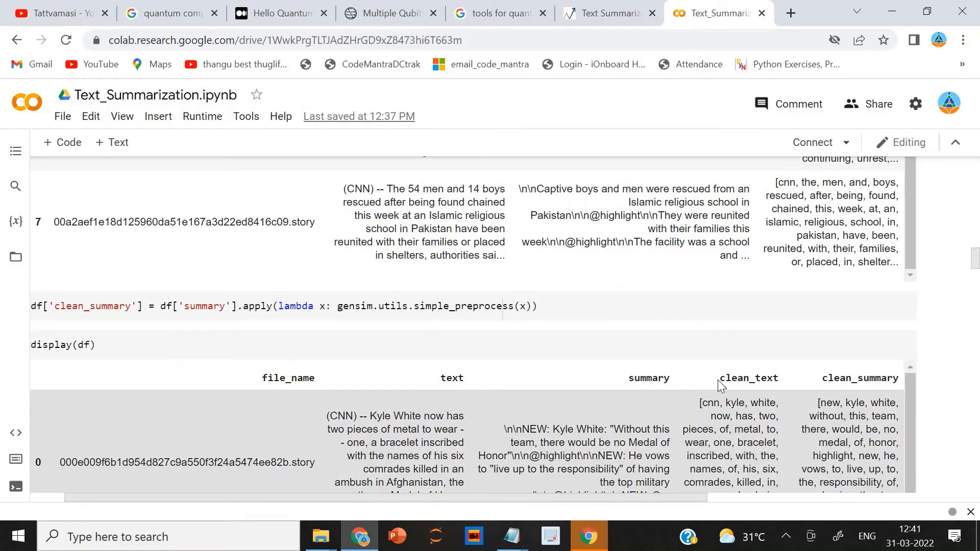
{"action": "mouse_move", "coordinate": [848, 402]}
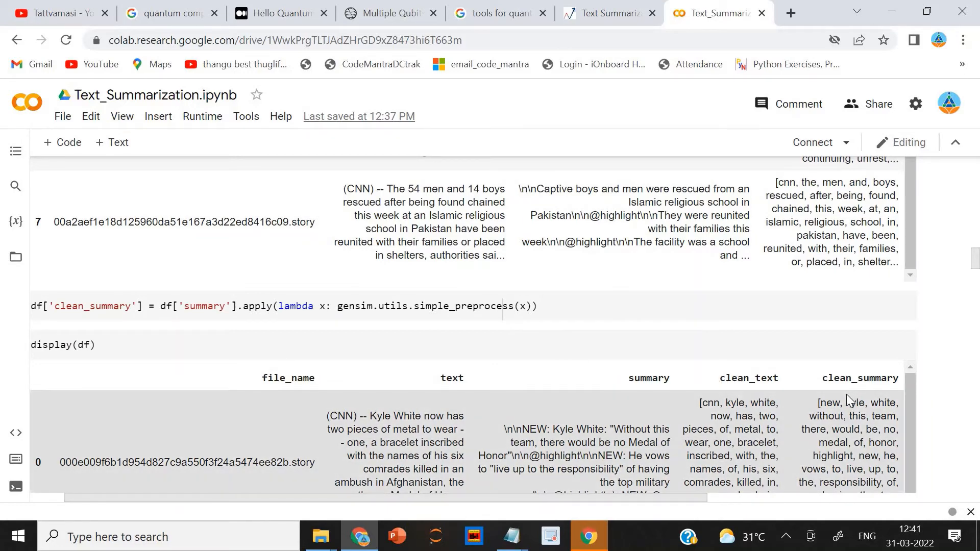
{"action": "mouse_move", "coordinate": [456, 392]}
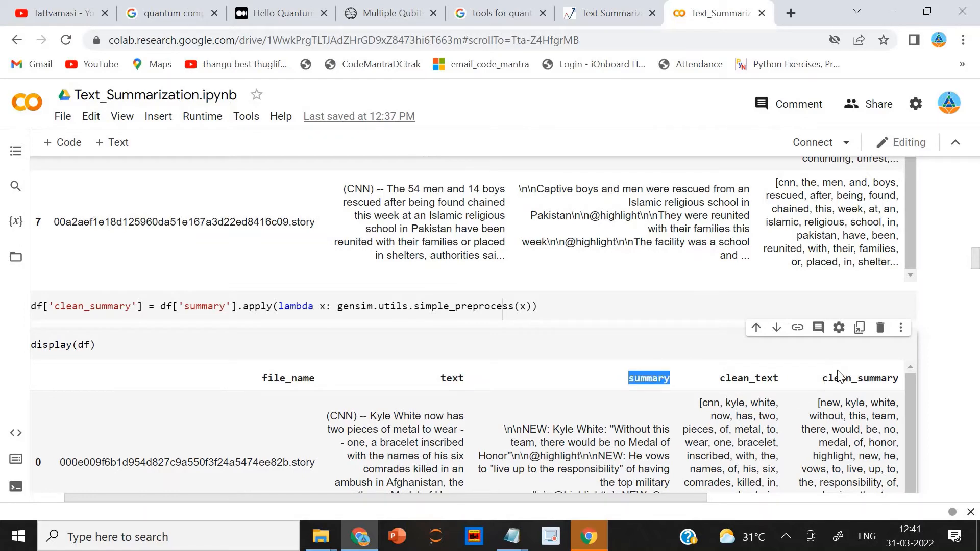
{"action": "scroll", "scroll_direction": "down", "scroll_amount": 3}
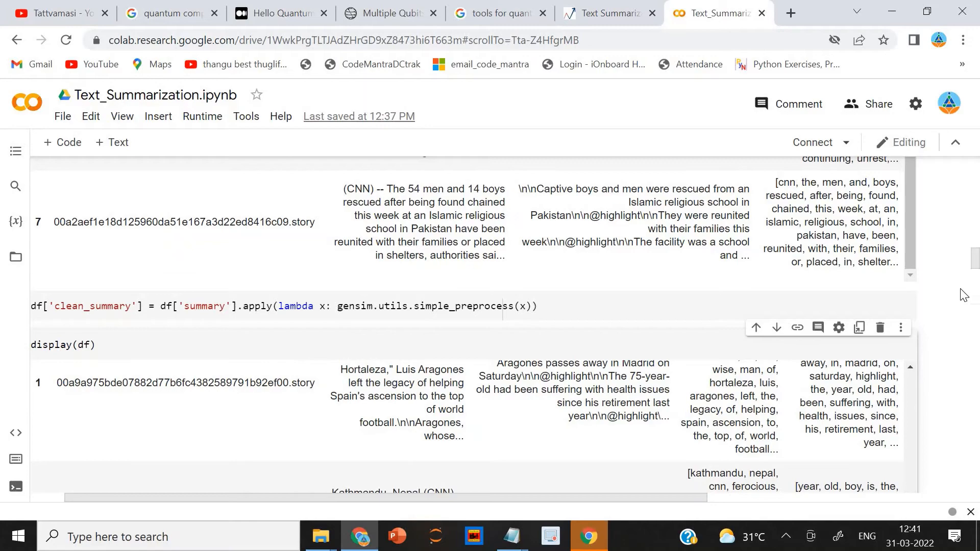
{"action": "scroll", "scroll_direction": "down", "scroll_amount": 3}
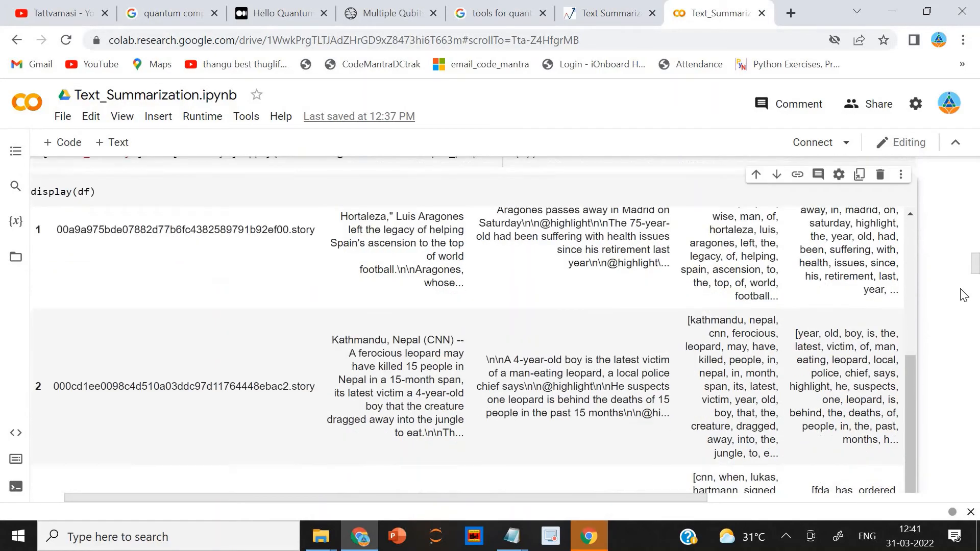
{"action": "scroll", "scroll_direction": "down", "scroll_amount": 3}
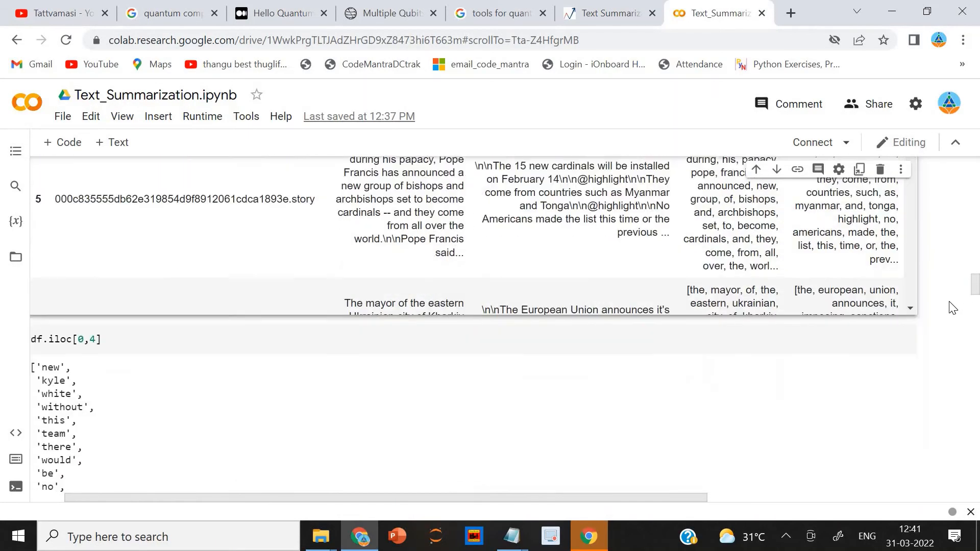
{"action": "scroll", "scroll_direction": "down", "scroll_amount": 3}
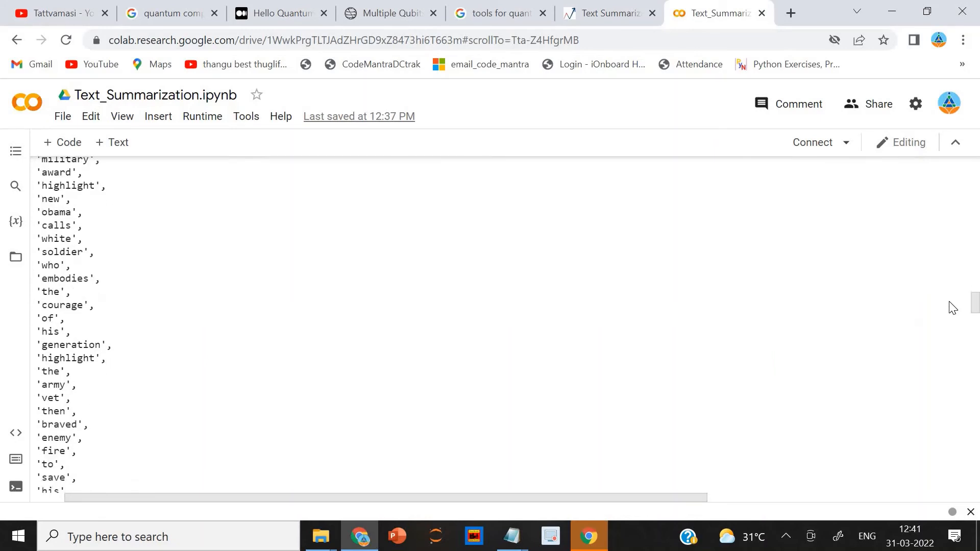
{"action": "scroll", "scroll_direction": "down", "scroll_amount": 3}
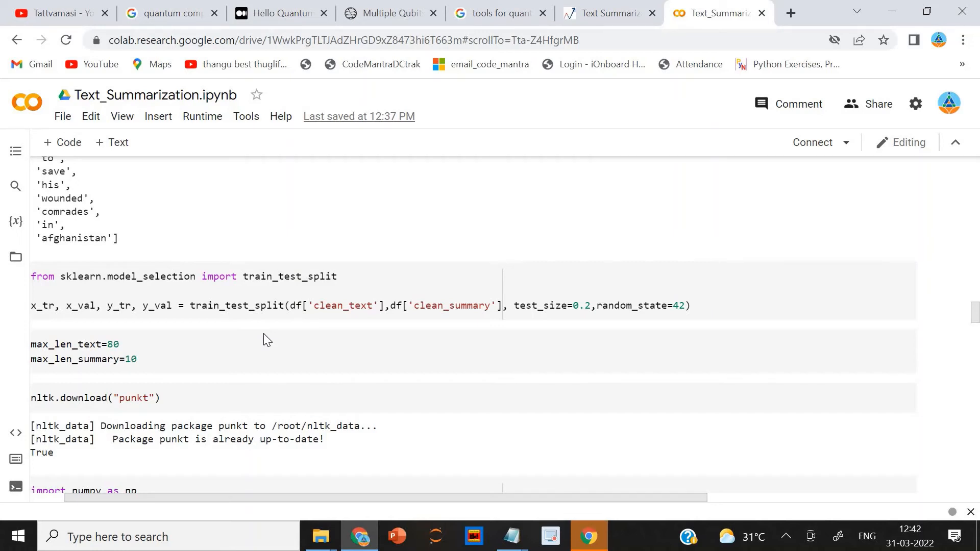
{"action": "mouse_move", "coordinate": [425, 307]}
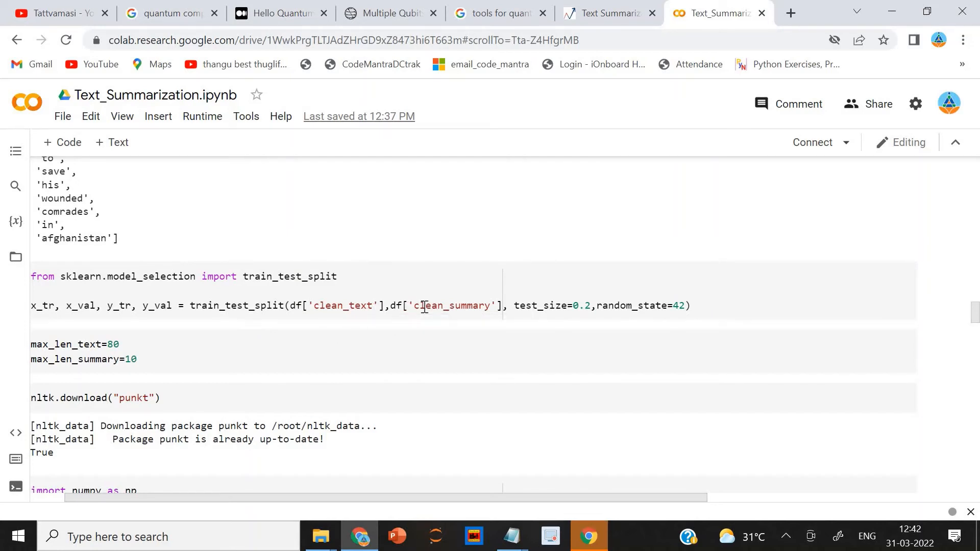
{"action": "scroll", "scroll_direction": "down", "scroll_amount": 3}
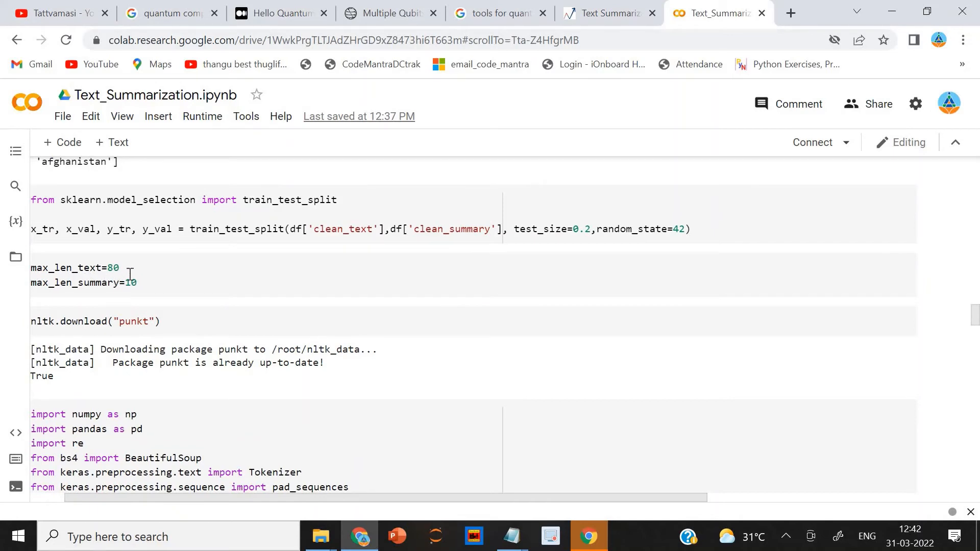
{"action": "mouse_move", "coordinate": [96, 303]}
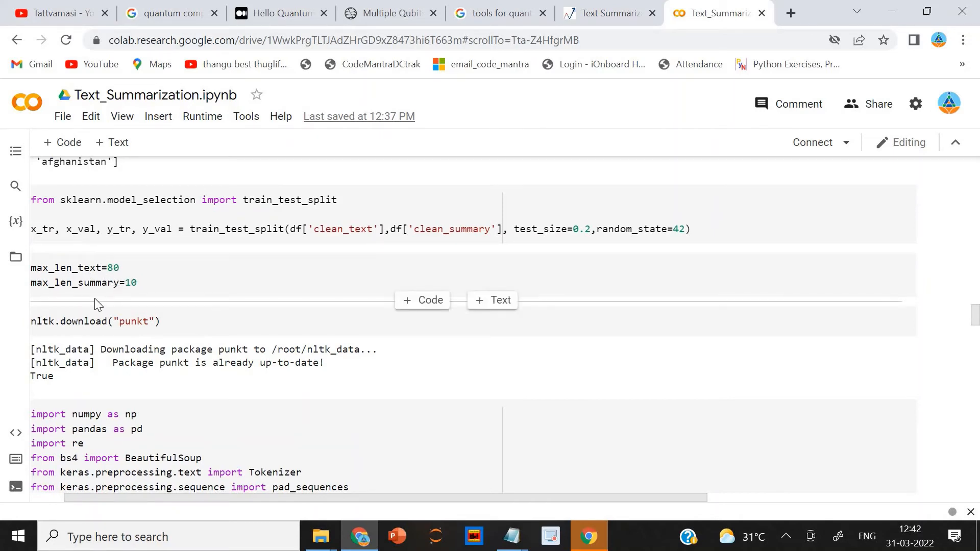
{"action": "mouse_move", "coordinate": [281, 319]}
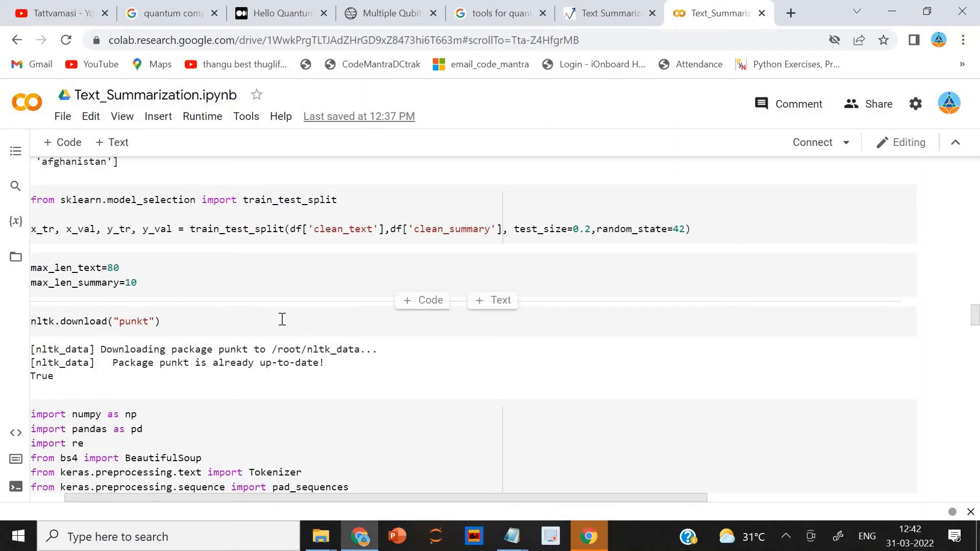
{"action": "scroll", "scroll_direction": "down", "scroll_amount": 3}
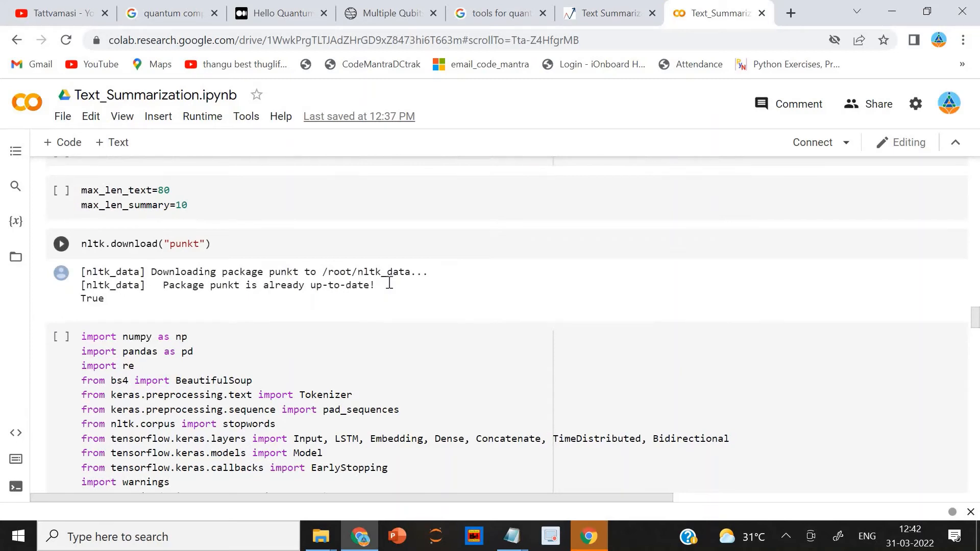
{"action": "scroll", "scroll_direction": "down", "scroll_amount": 3}
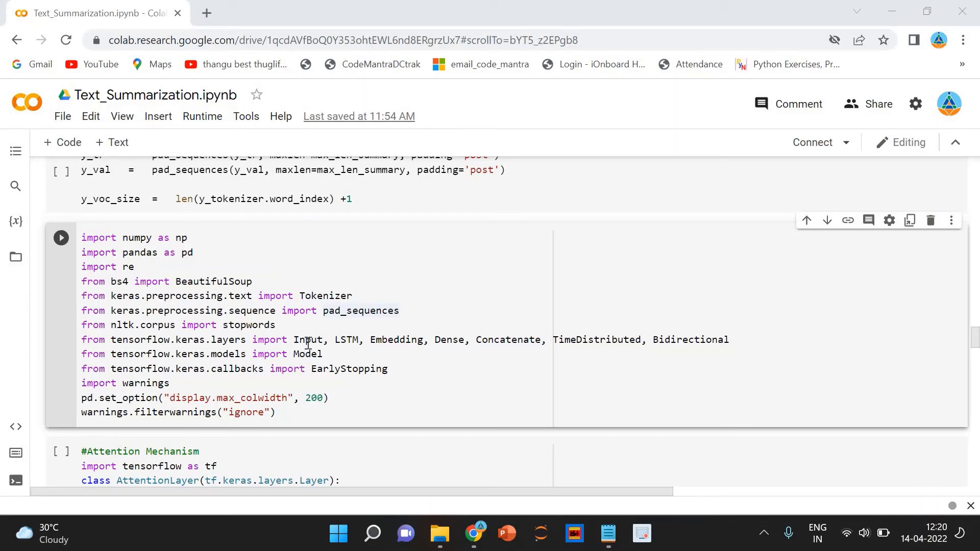
{"action": "mouse_move", "coordinate": [972, 339]}
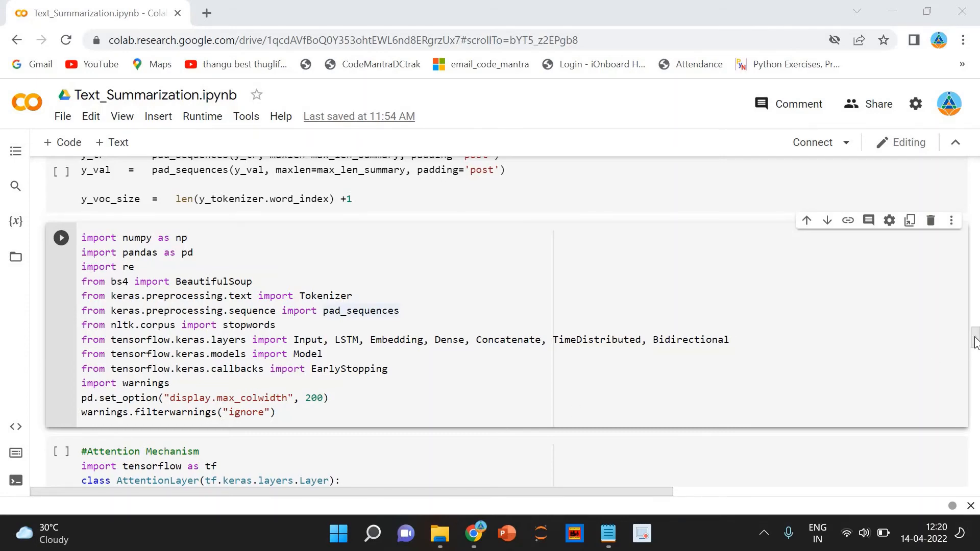
{"action": "scroll", "scroll_direction": "down", "scroll_amount": 3}
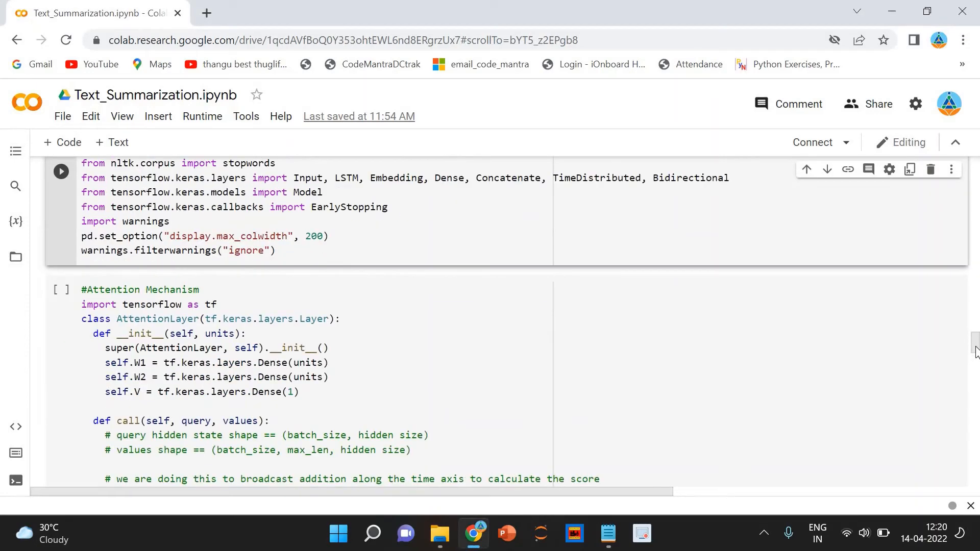
{"action": "scroll", "scroll_direction": "down", "scroll_amount": 3}
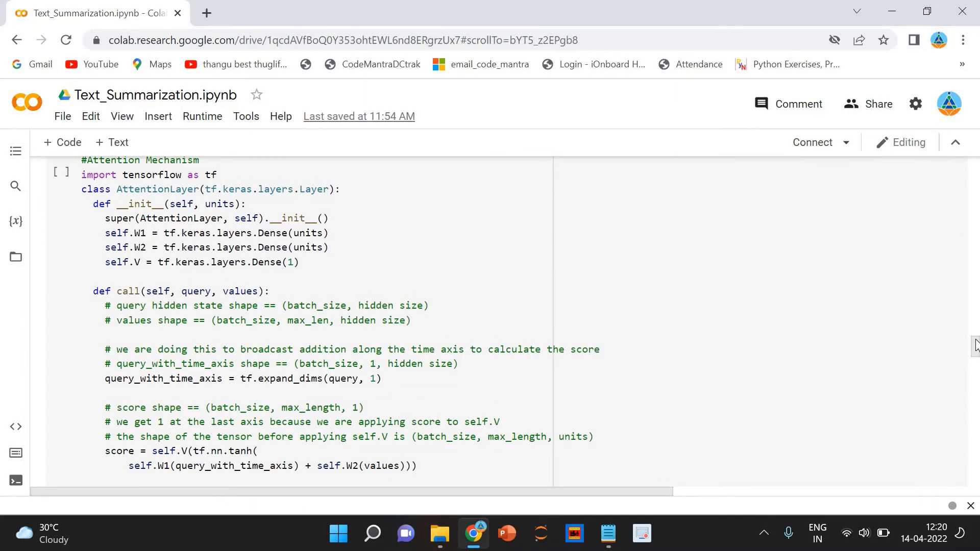
{"action": "scroll", "scroll_direction": "down", "scroll_amount": 3}
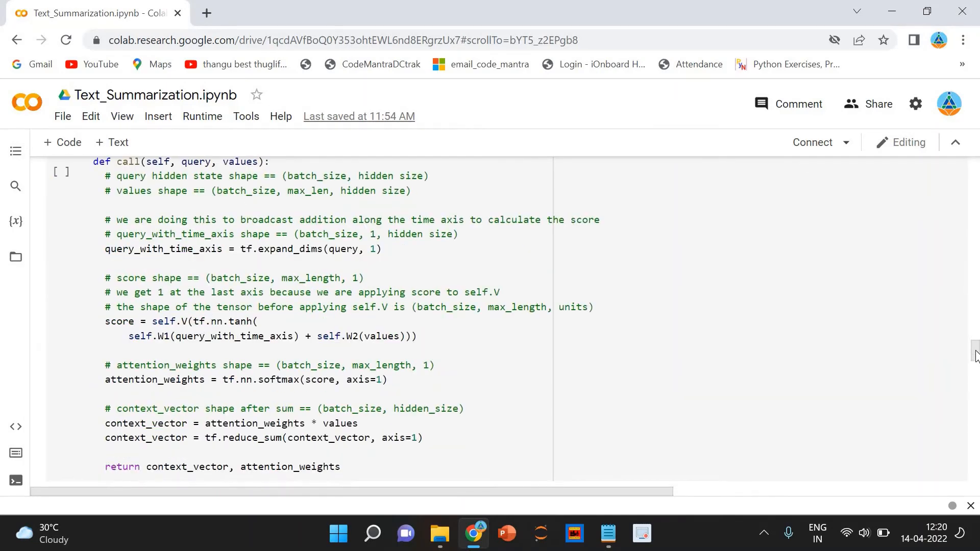
{"action": "scroll", "scroll_direction": "up", "scroll_amount": 3}
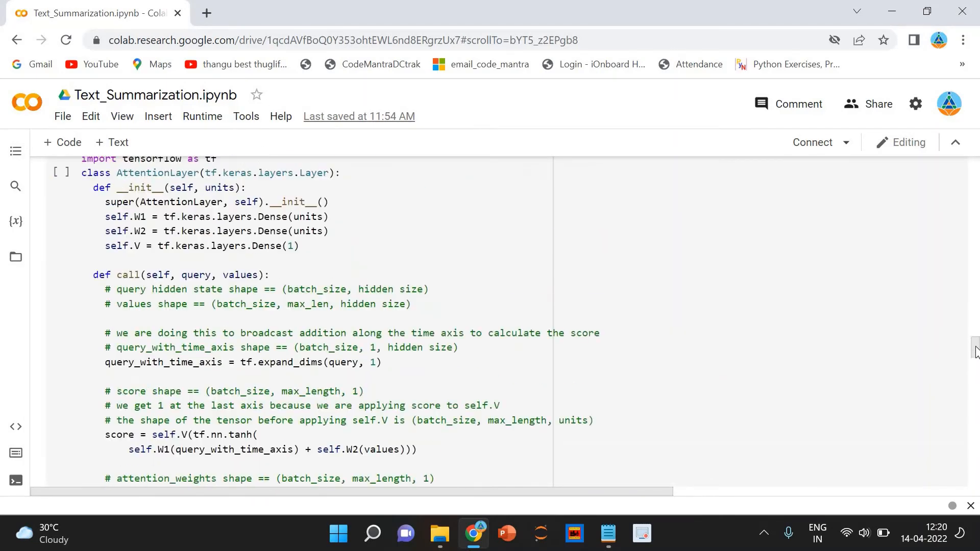
{"action": "scroll", "scroll_direction": "down", "scroll_amount": 3}
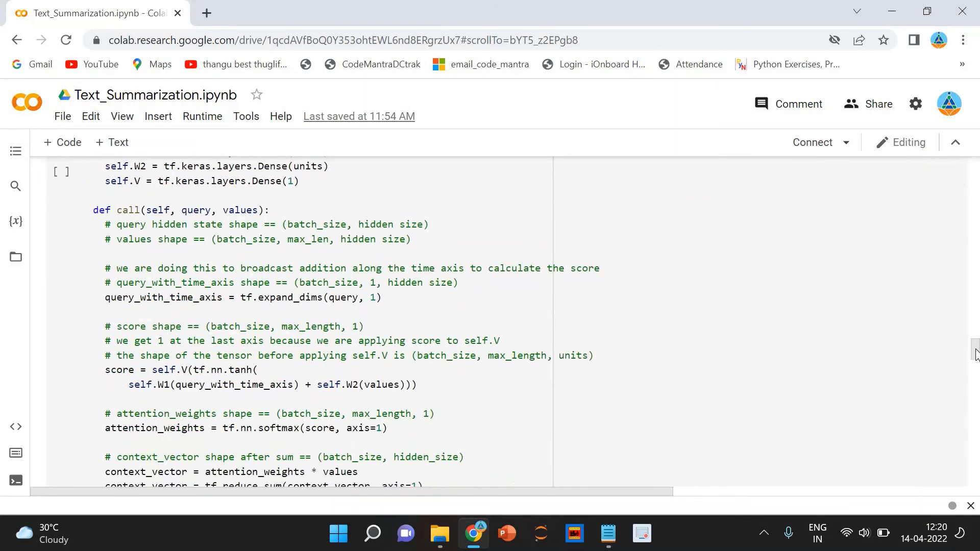
{"action": "scroll", "scroll_direction": "down", "scroll_amount": 3}
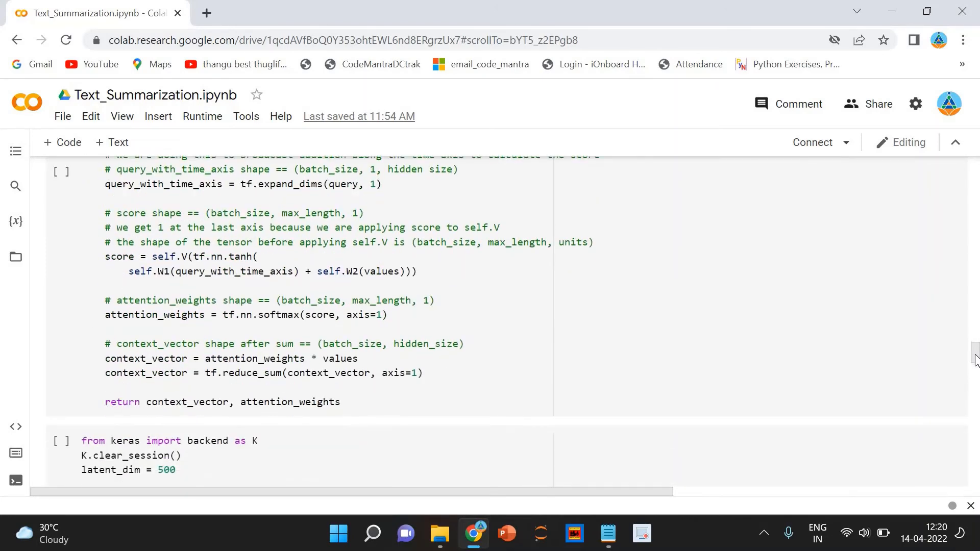
{"action": "scroll", "scroll_direction": "down", "scroll_amount": 3}
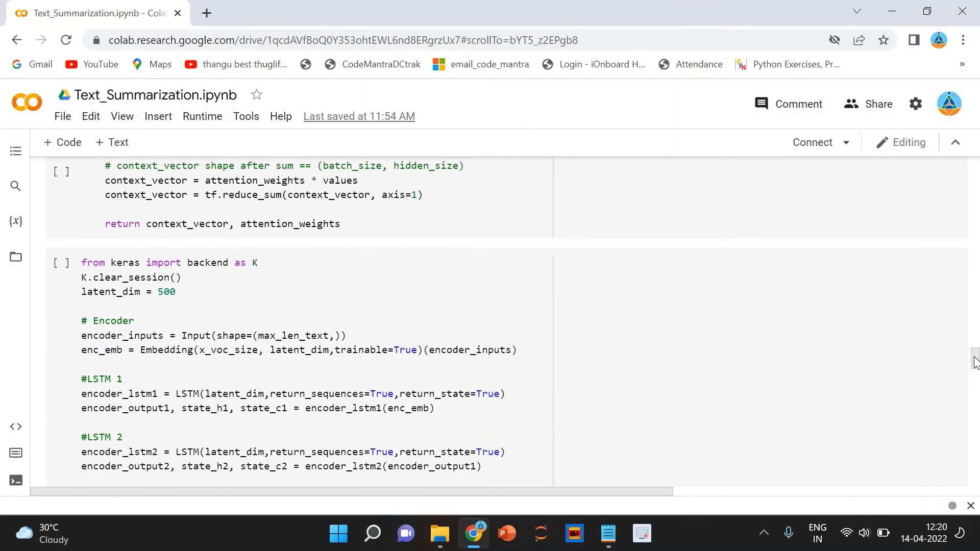
{"action": "scroll", "scroll_direction": "up", "scroll_amount": 3}
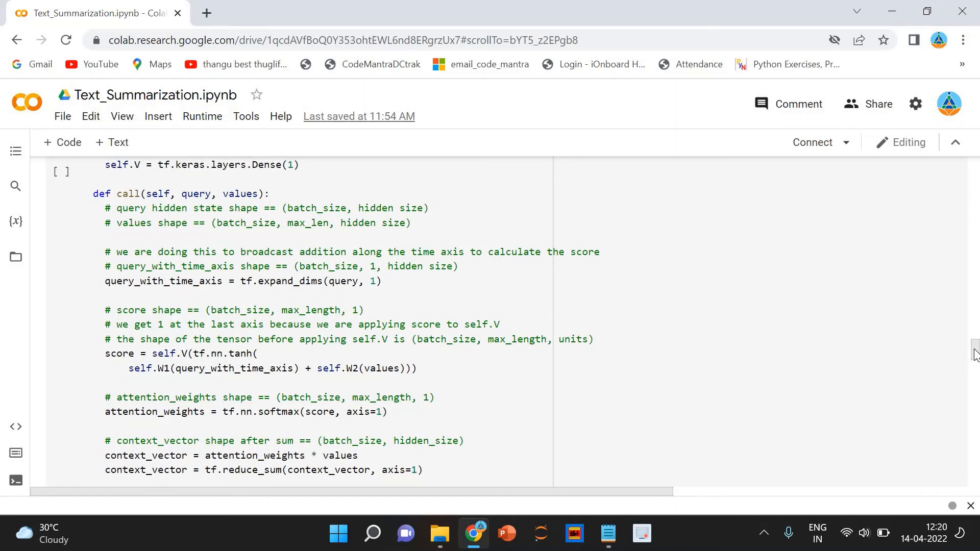
{"action": "scroll", "scroll_direction": "down", "scroll_amount": 3}
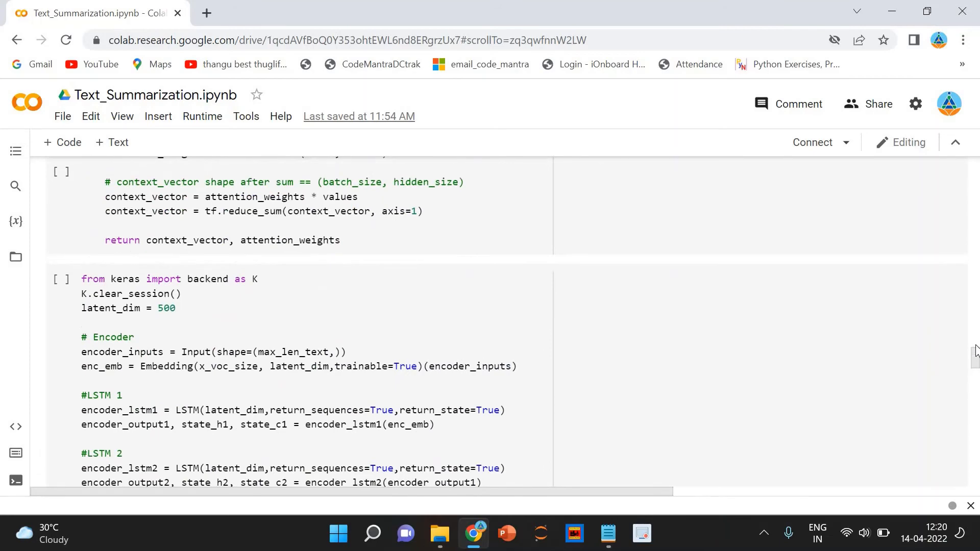
{"action": "scroll", "scroll_direction": "up", "scroll_amount": 3}
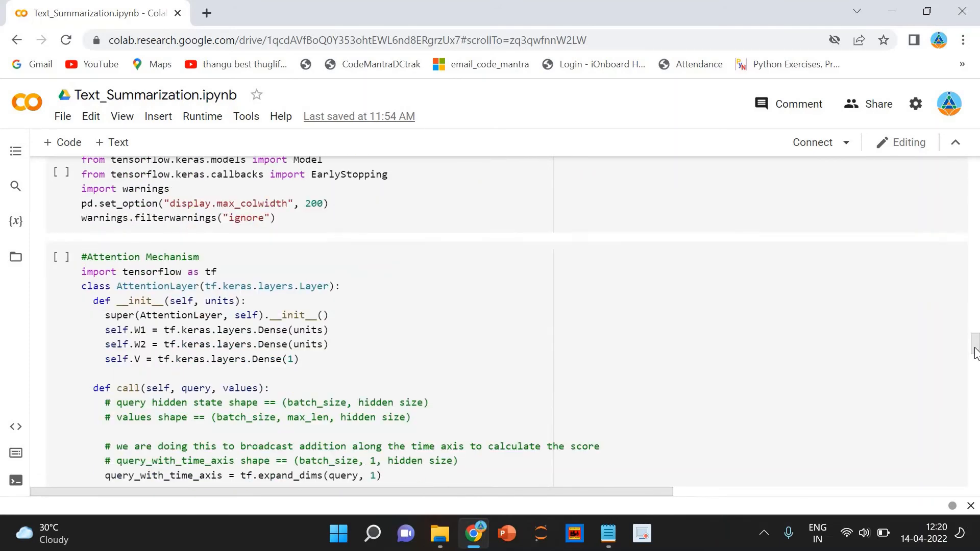
{"action": "scroll", "scroll_direction": "down", "scroll_amount": 3}
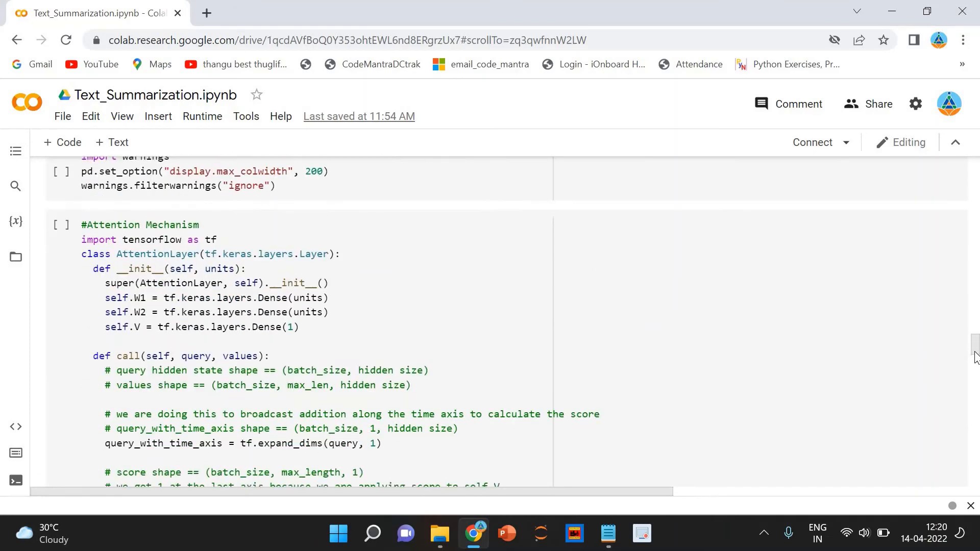
{"action": "scroll", "scroll_direction": "down", "scroll_amount": 3}
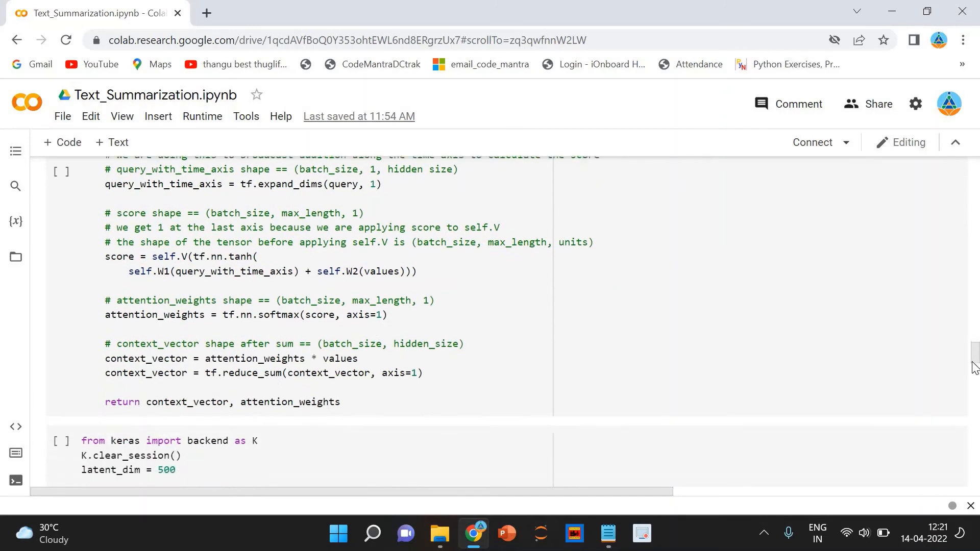
{"action": "scroll", "scroll_direction": "down", "scroll_amount": 3}
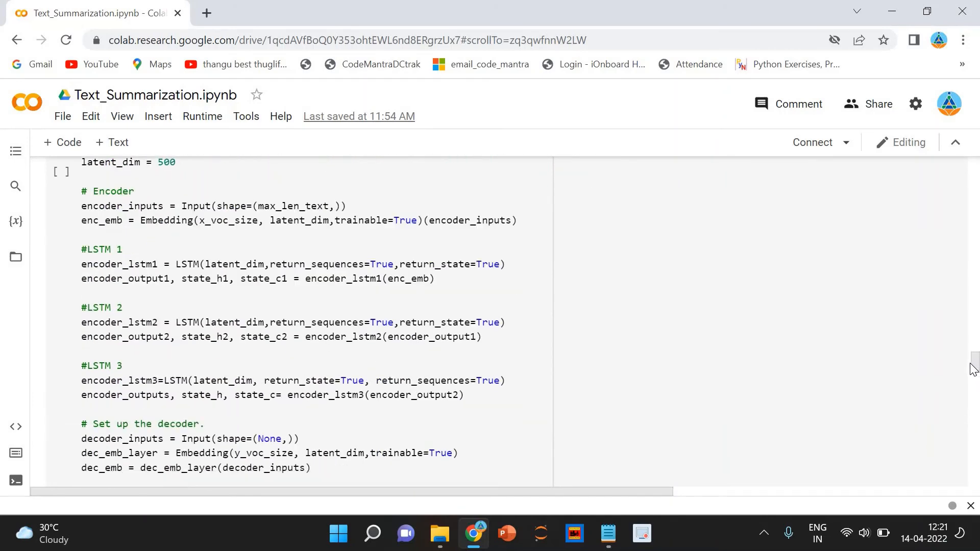
{"action": "scroll", "scroll_direction": "up", "scroll_amount": 3}
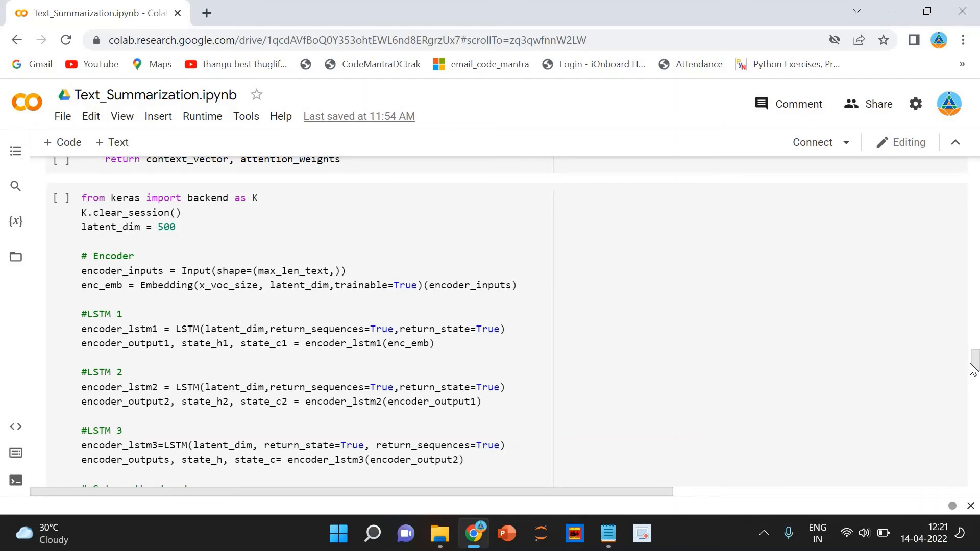
{"action": "scroll", "scroll_direction": "down", "scroll_amount": 3}
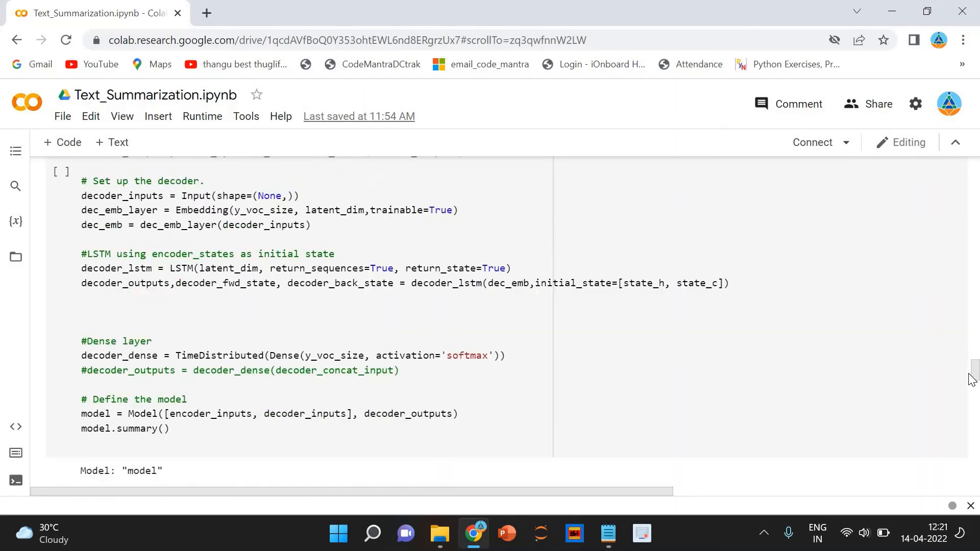
{"action": "scroll", "scroll_direction": "up", "scroll_amount": 3}
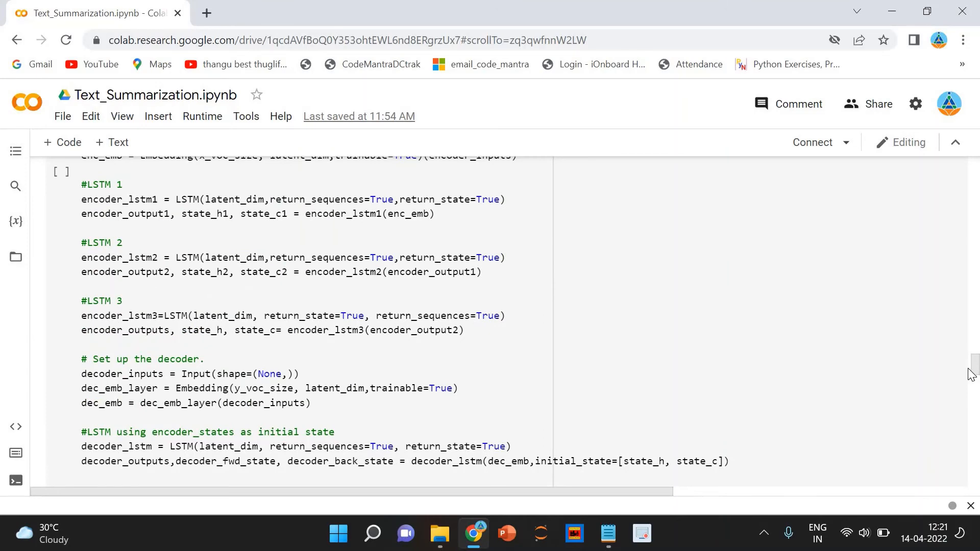
{"action": "scroll", "scroll_direction": "down", "scroll_amount": 3}
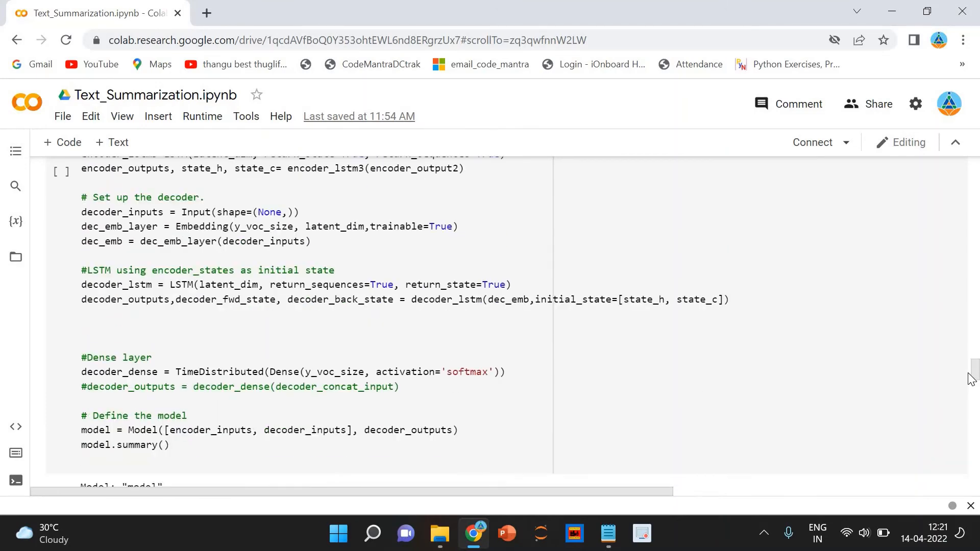
{"action": "scroll", "scroll_direction": "down", "scroll_amount": 3}
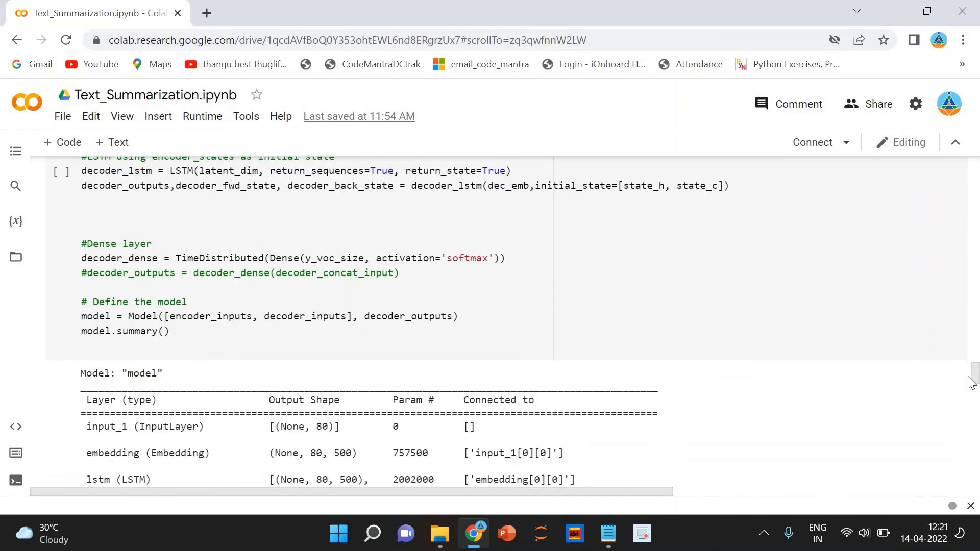
{"action": "scroll", "scroll_direction": "down", "scroll_amount": 3}
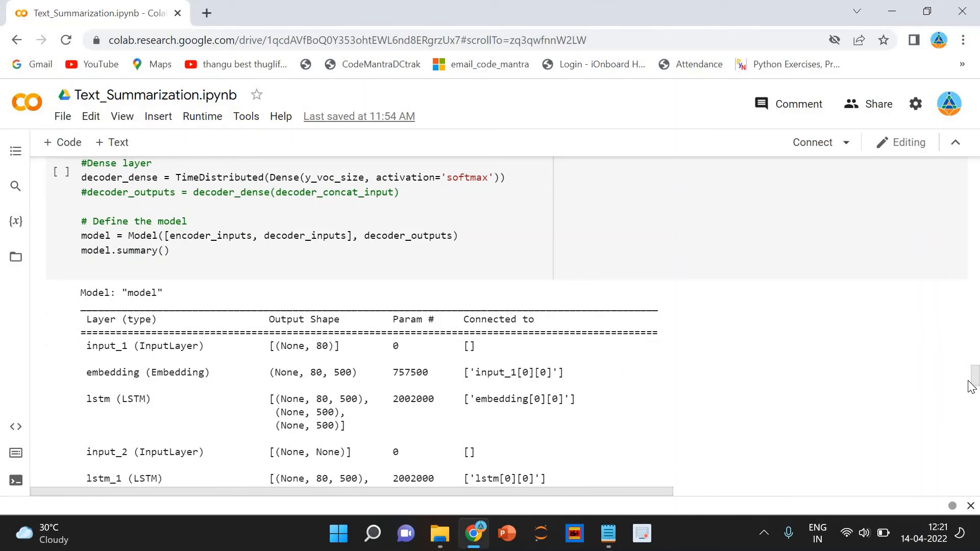
{"action": "scroll", "scroll_direction": "down", "scroll_amount": 3}
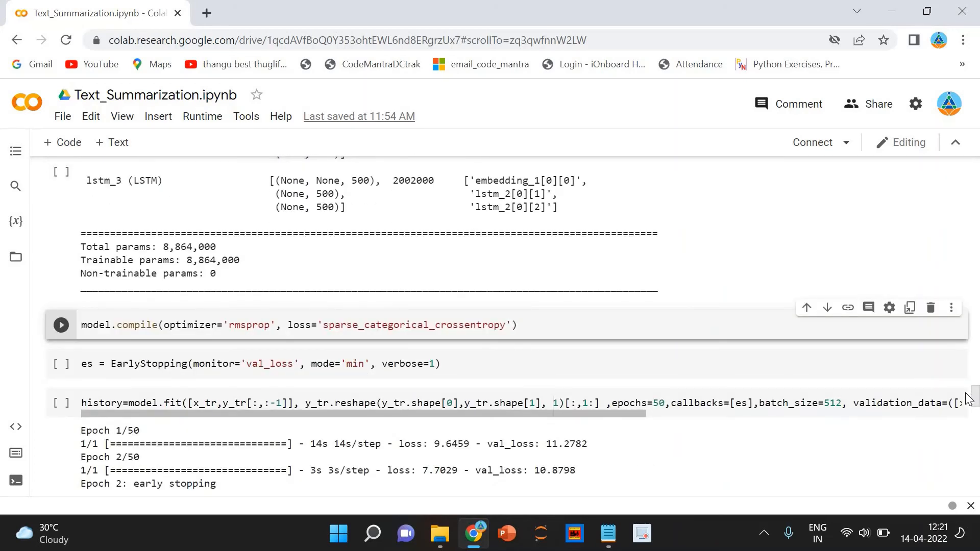
{"action": "scroll", "scroll_direction": "down", "scroll_amount": 3}
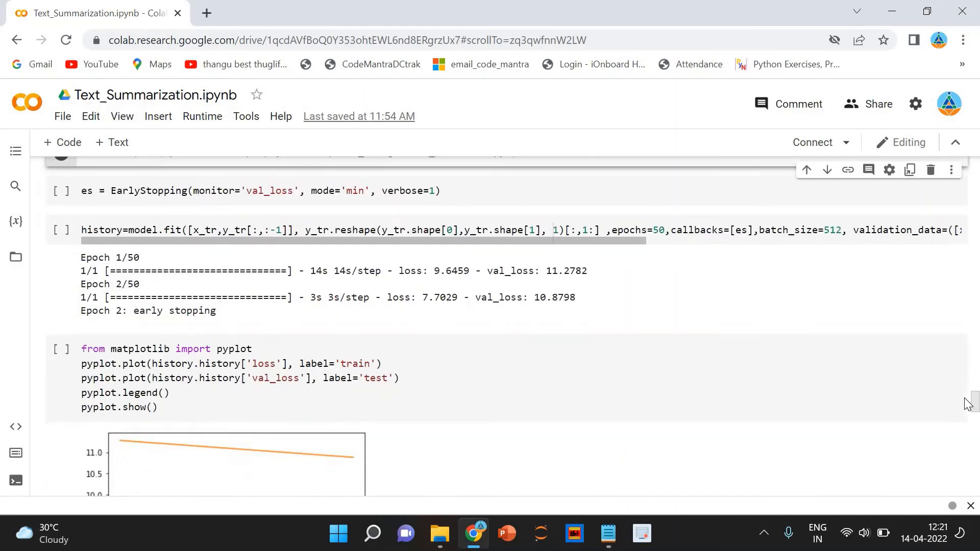
{"action": "scroll", "scroll_direction": "down", "scroll_amount": 3}
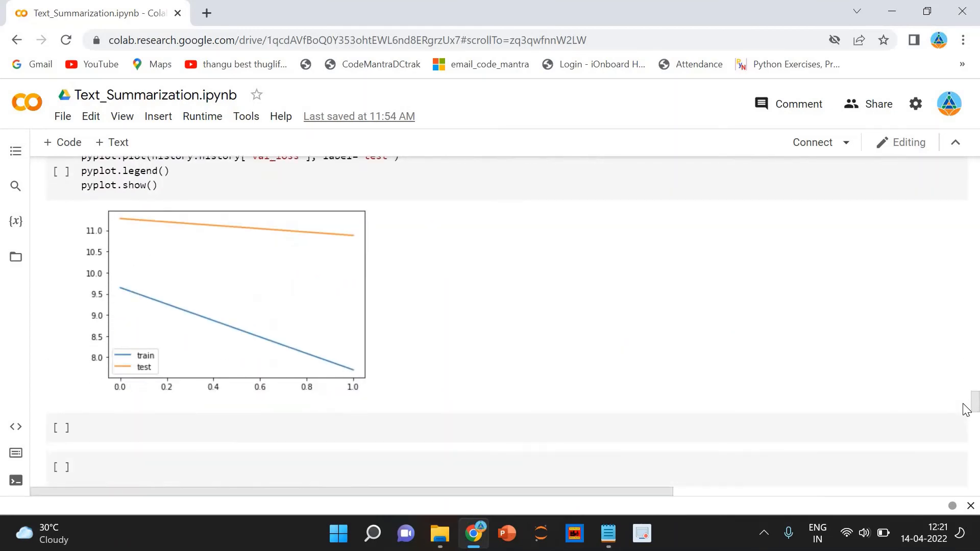
{"action": "scroll", "scroll_direction": "up", "scroll_amount": 3}
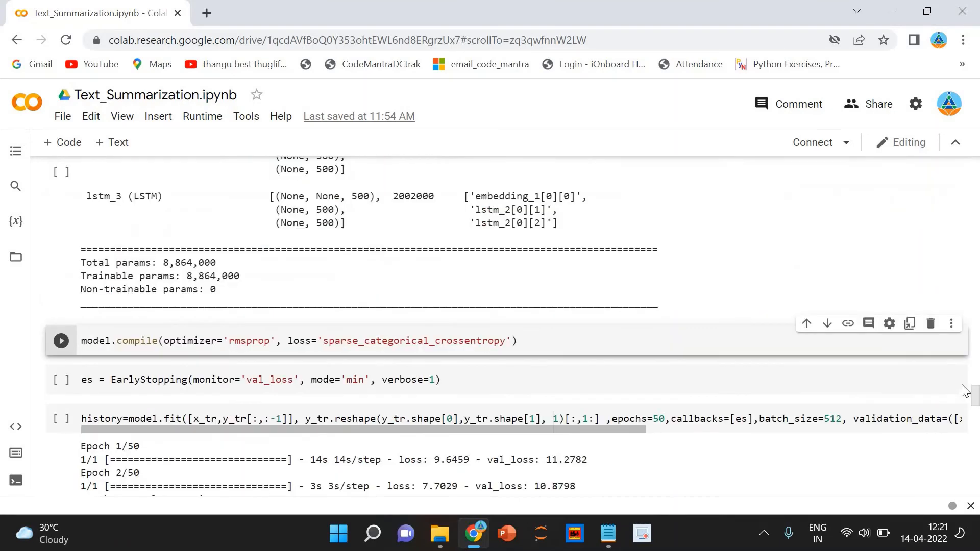
{"action": "scroll", "scroll_direction": "up", "scroll_amount": 3}
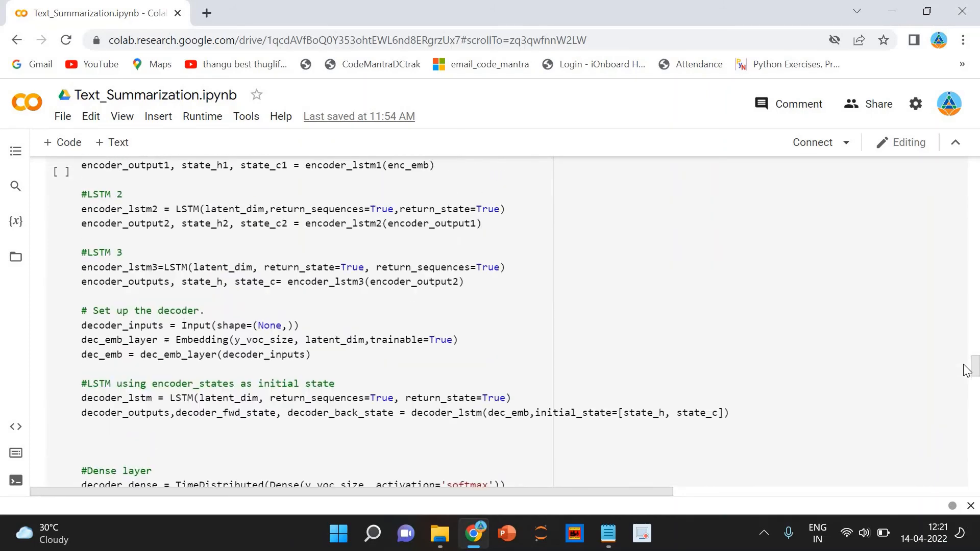
{"action": "scroll", "scroll_direction": "up", "scroll_amount": 3}
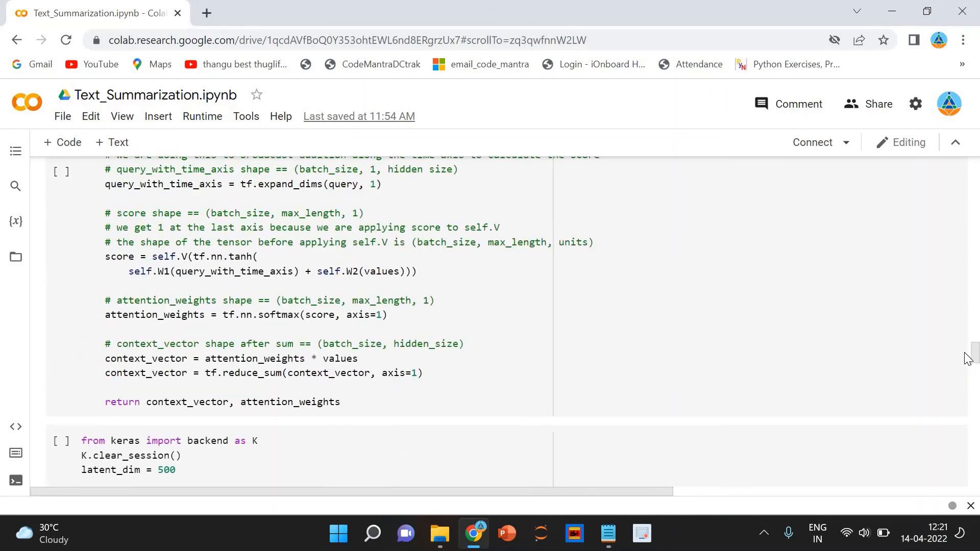
{"action": "scroll", "scroll_direction": "up", "scroll_amount": 3}
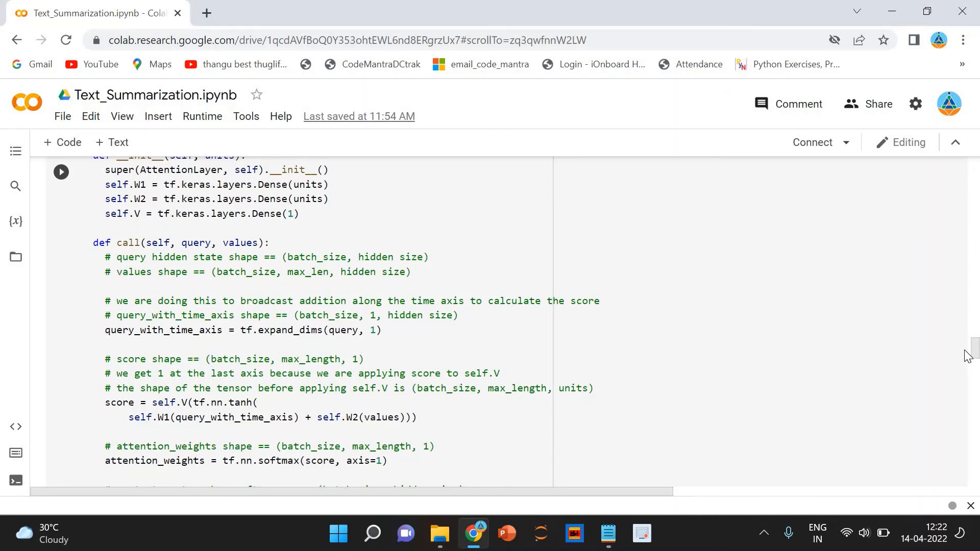
{"action": "scroll", "scroll_direction": "down", "scroll_amount": 3}
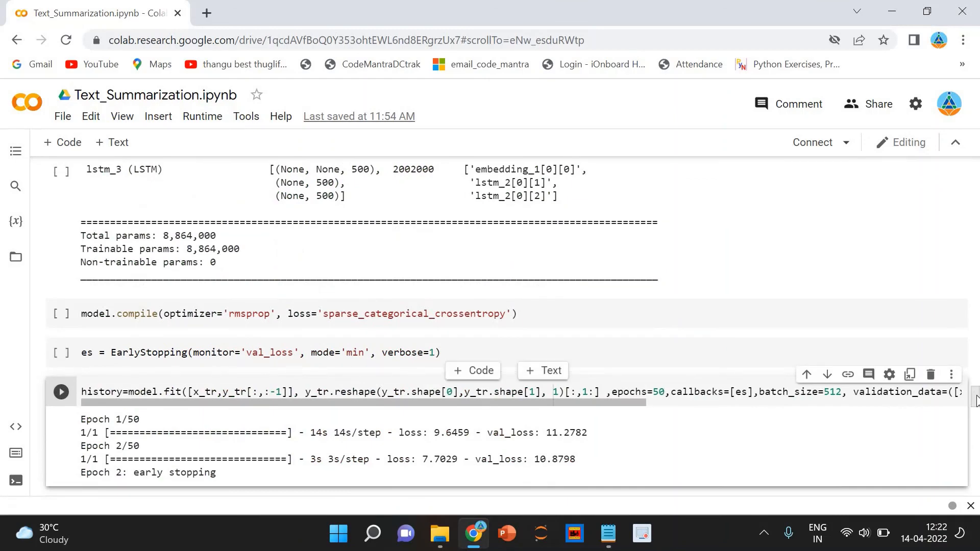
{"action": "scroll", "scroll_direction": "up", "scroll_amount": 3}
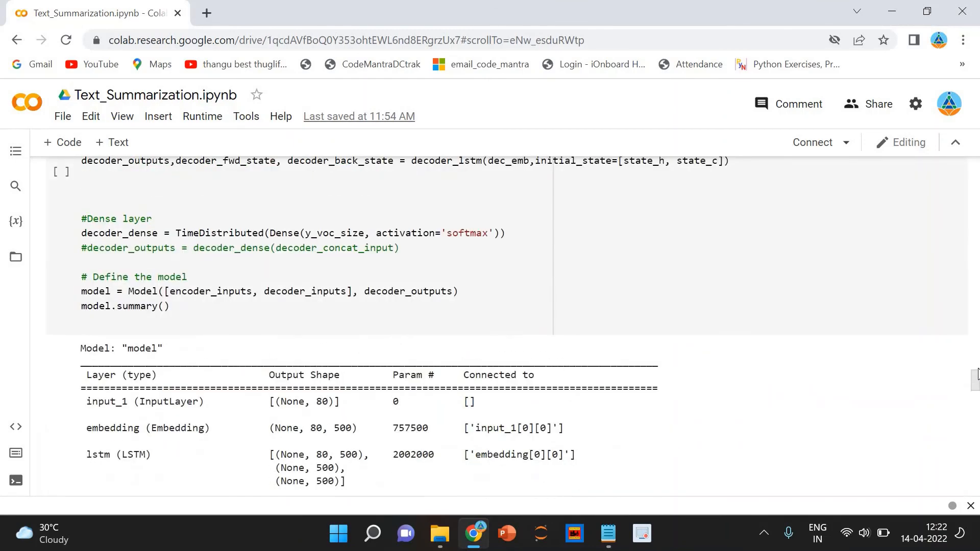
{"action": "scroll", "scroll_direction": "up", "scroll_amount": 3}
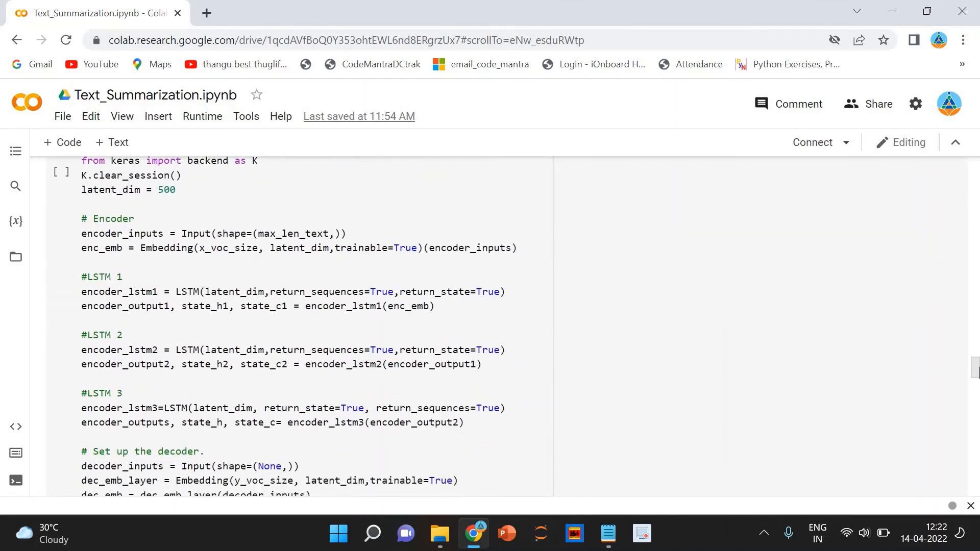
{"action": "scroll", "scroll_direction": "down", "scroll_amount": 3}
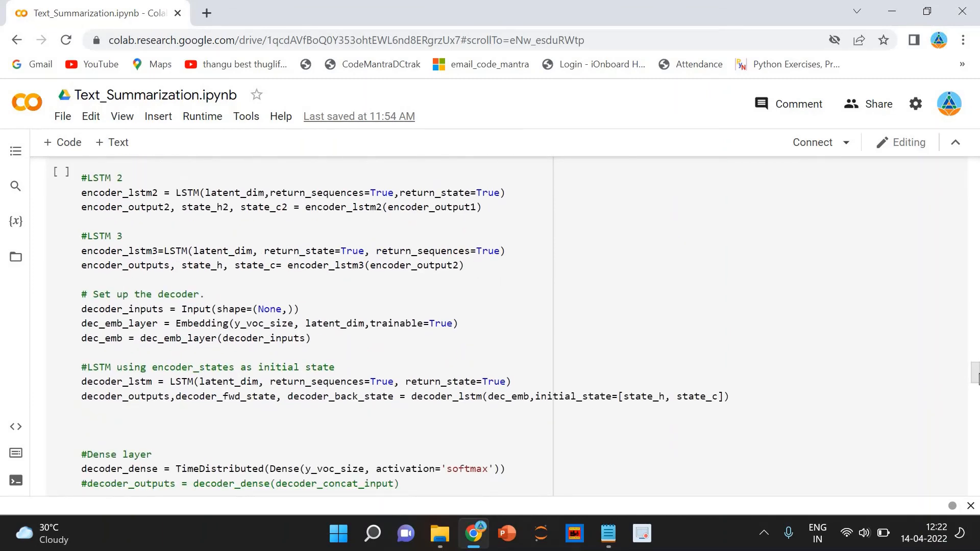
{"action": "scroll", "scroll_direction": "down", "scroll_amount": 3}
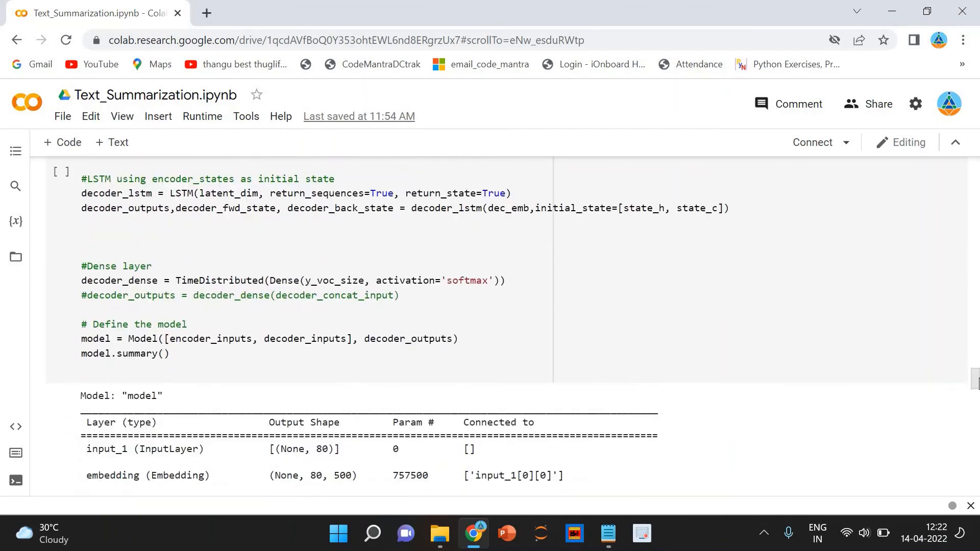
{"action": "scroll", "scroll_direction": "up", "scroll_amount": 3}
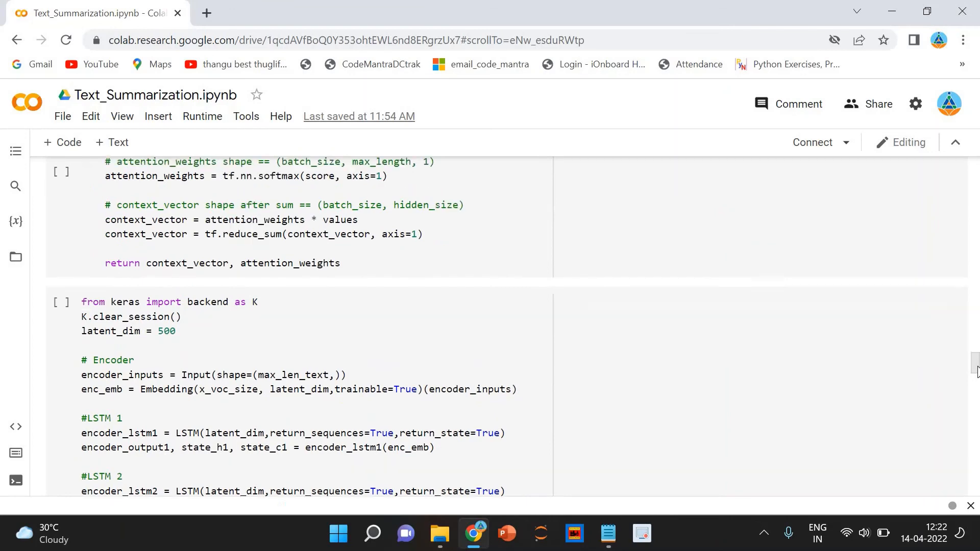
{"action": "scroll", "scroll_direction": "down", "scroll_amount": 3}
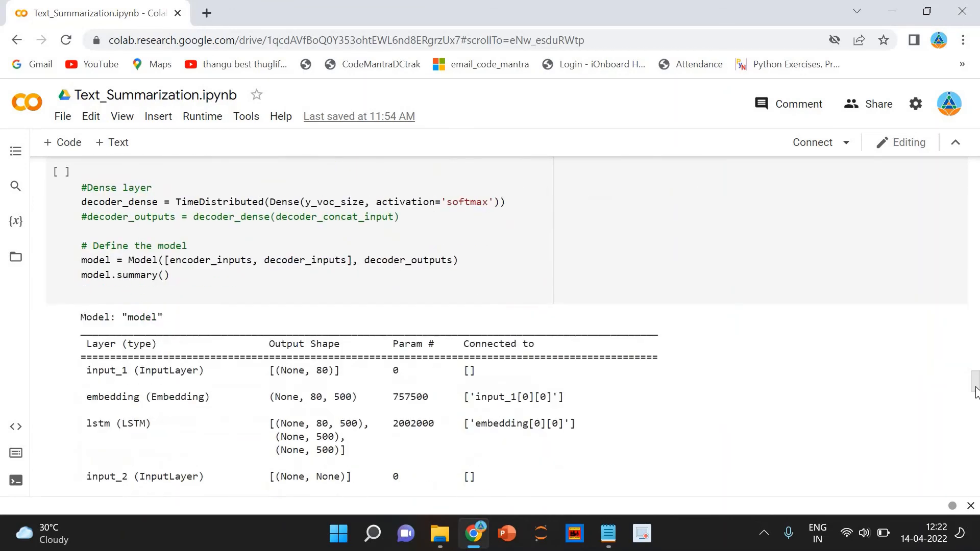
{"action": "scroll", "scroll_direction": "down", "scroll_amount": 3}
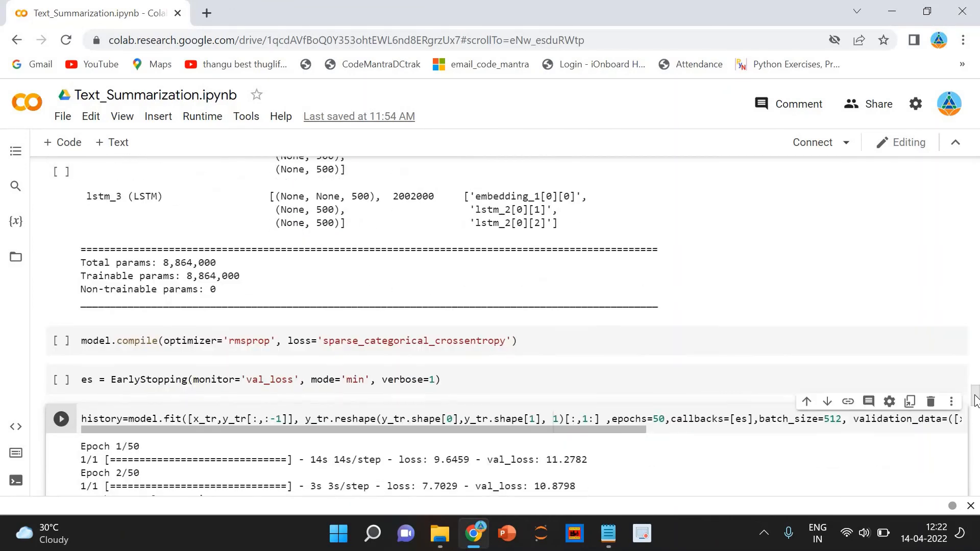
{"action": "scroll", "scroll_direction": "down", "scroll_amount": 3}
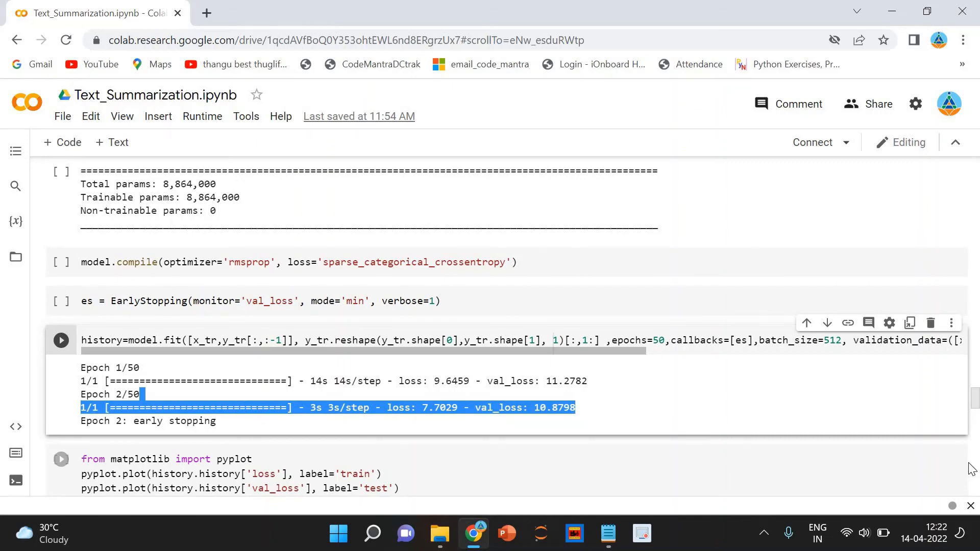
{"action": "mouse_move", "coordinate": [972, 405]}
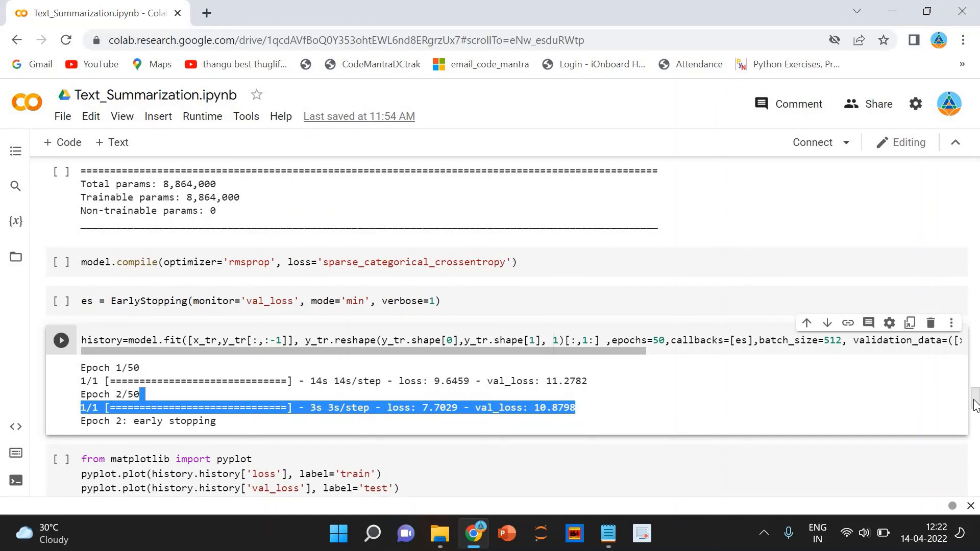
{"action": "scroll", "scroll_direction": "down", "scroll_amount": 3}
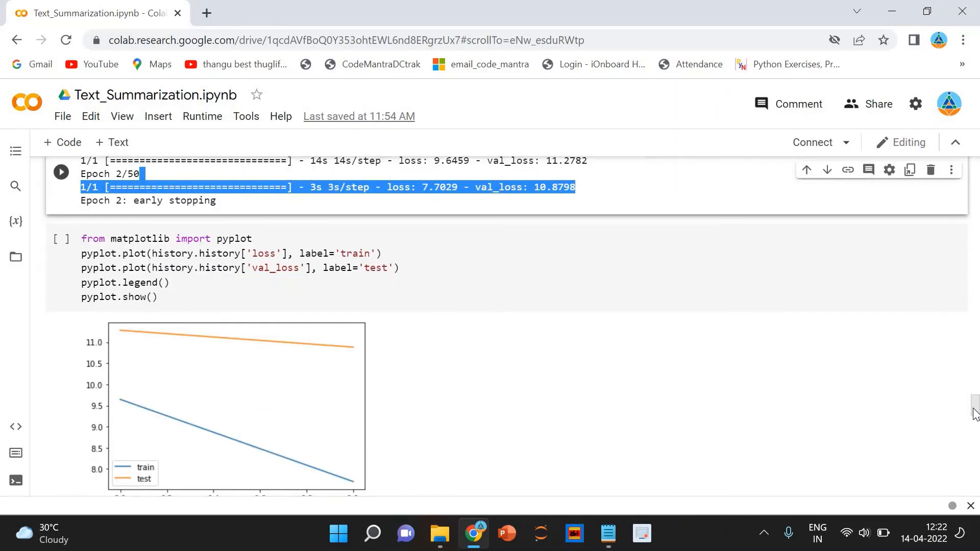
{"action": "scroll", "scroll_direction": "down", "scroll_amount": 3}
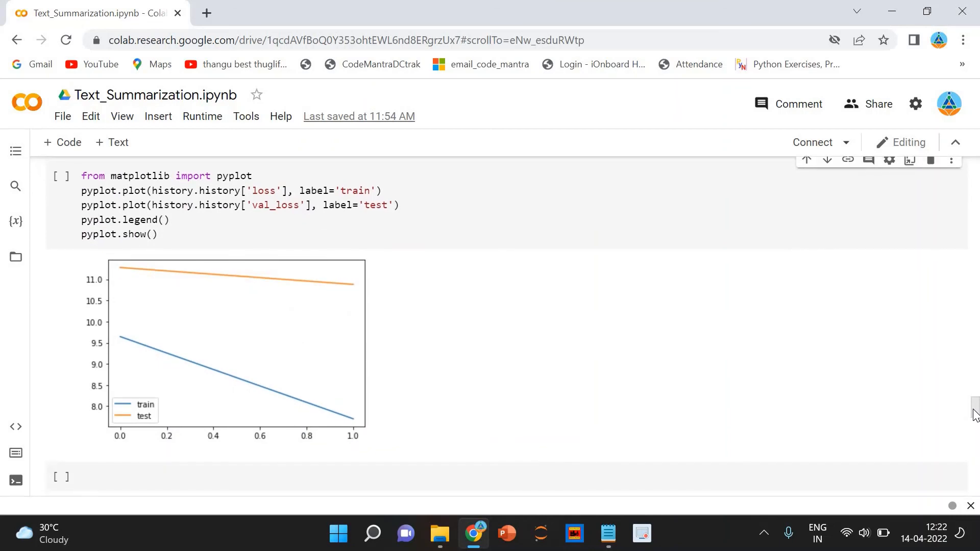